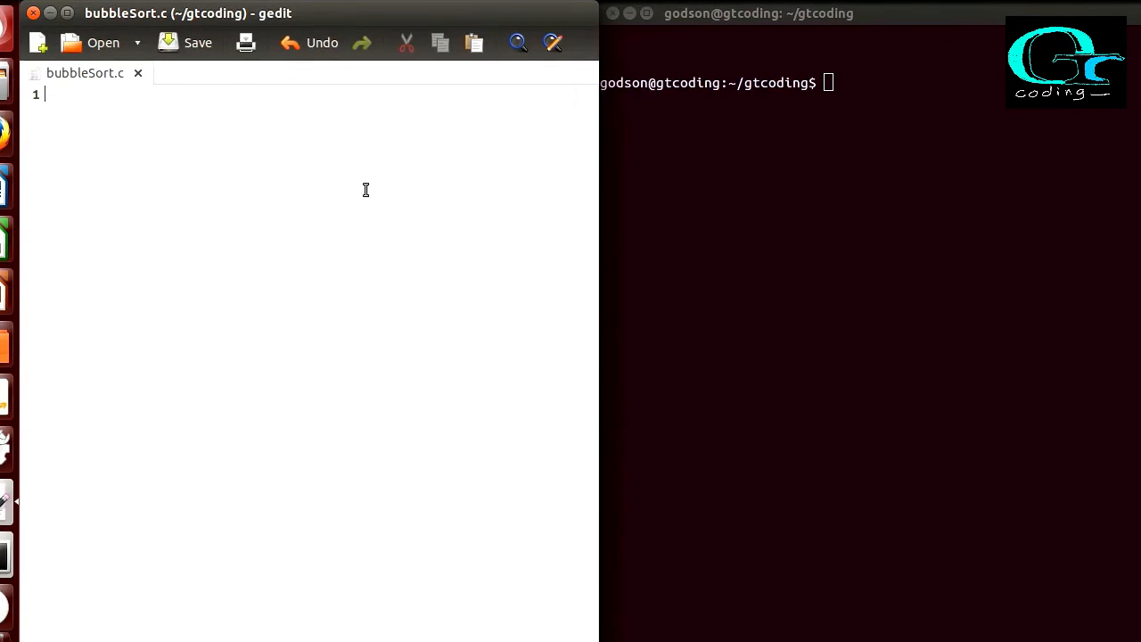
- Include stdio.h, start int main(void), and declare A[] = {4, 55, 32, 65, 34}, n=5, i
type("#include <stdio.h>")
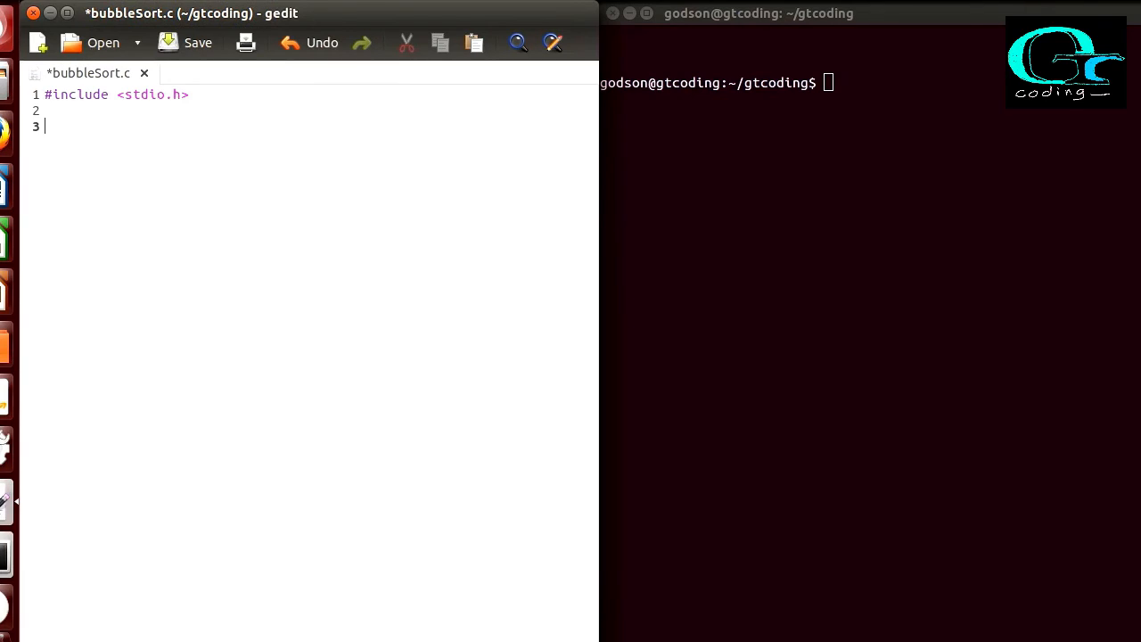
type("int main")
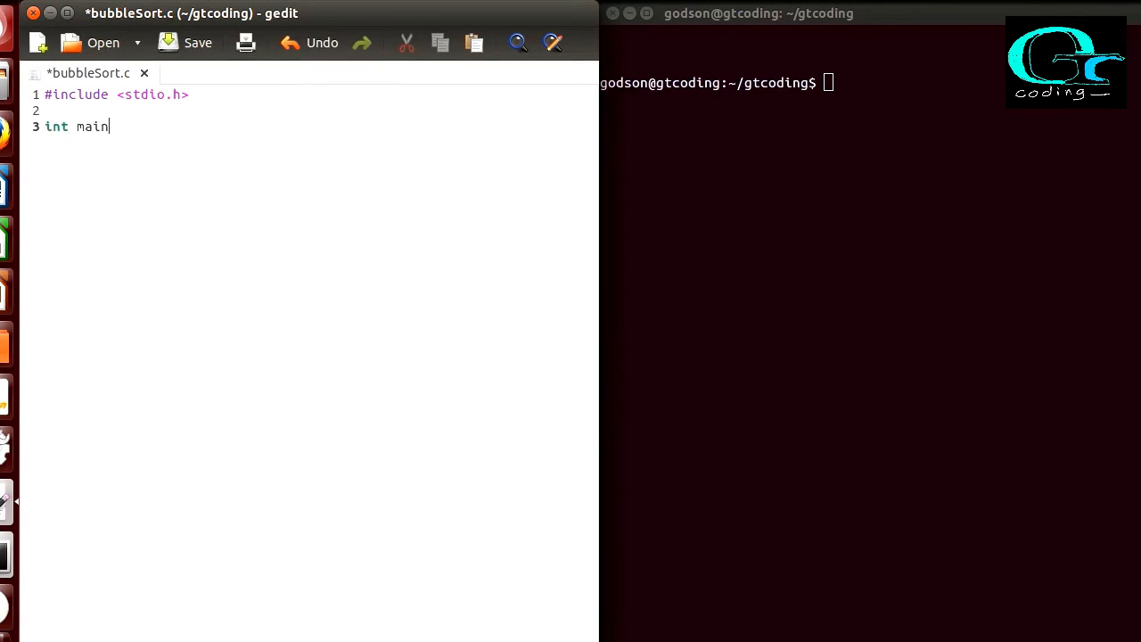
type("(void)")
type("{")
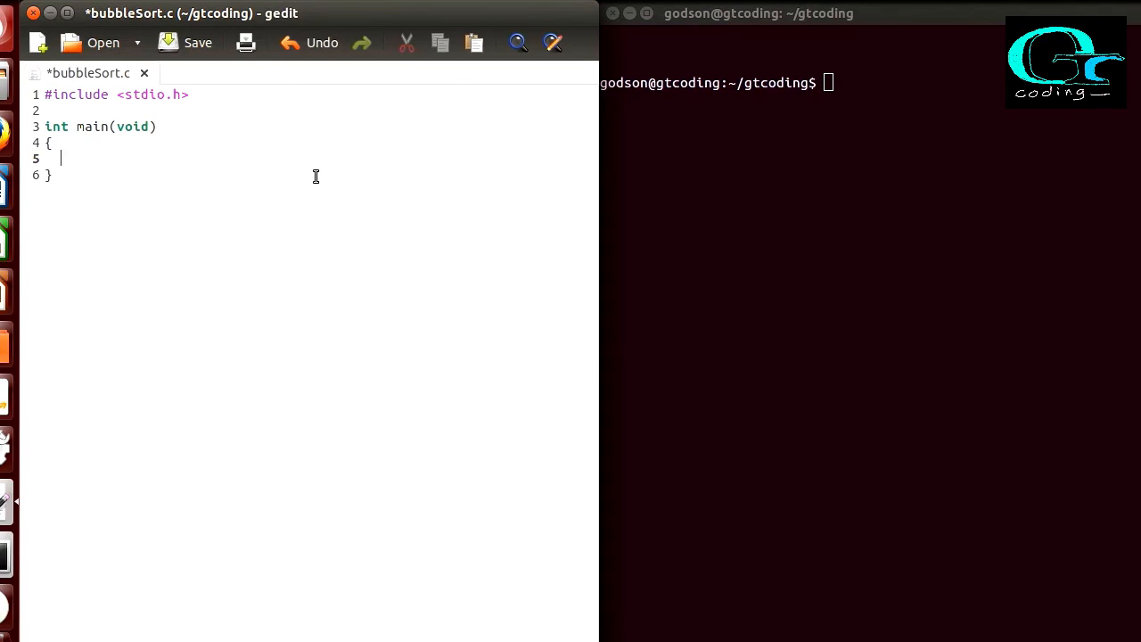
type("int")
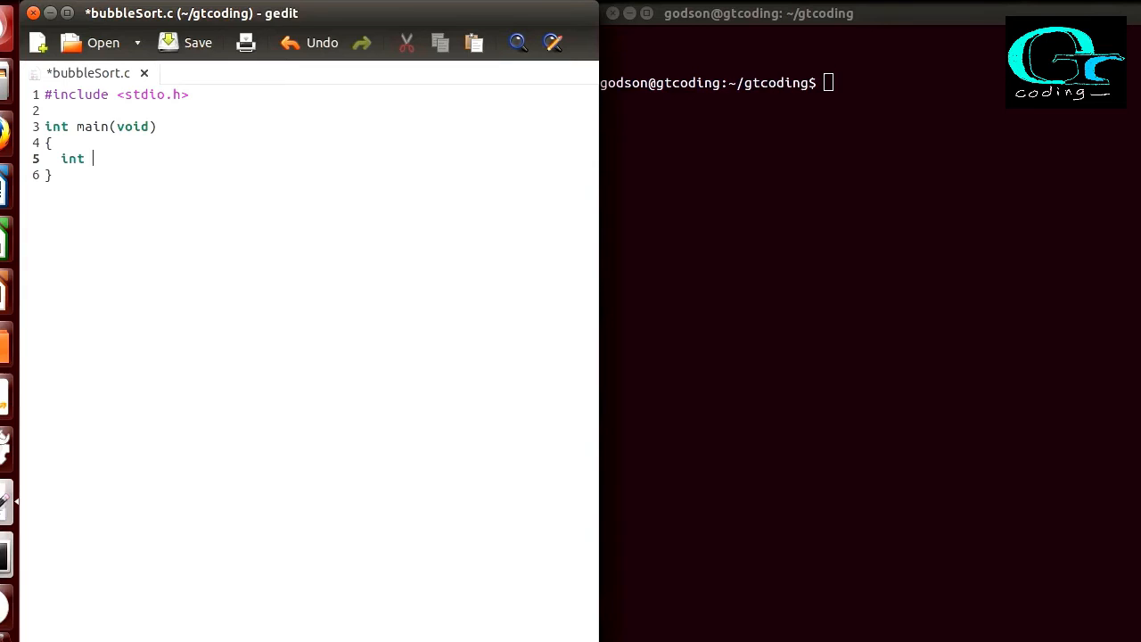
type("A")
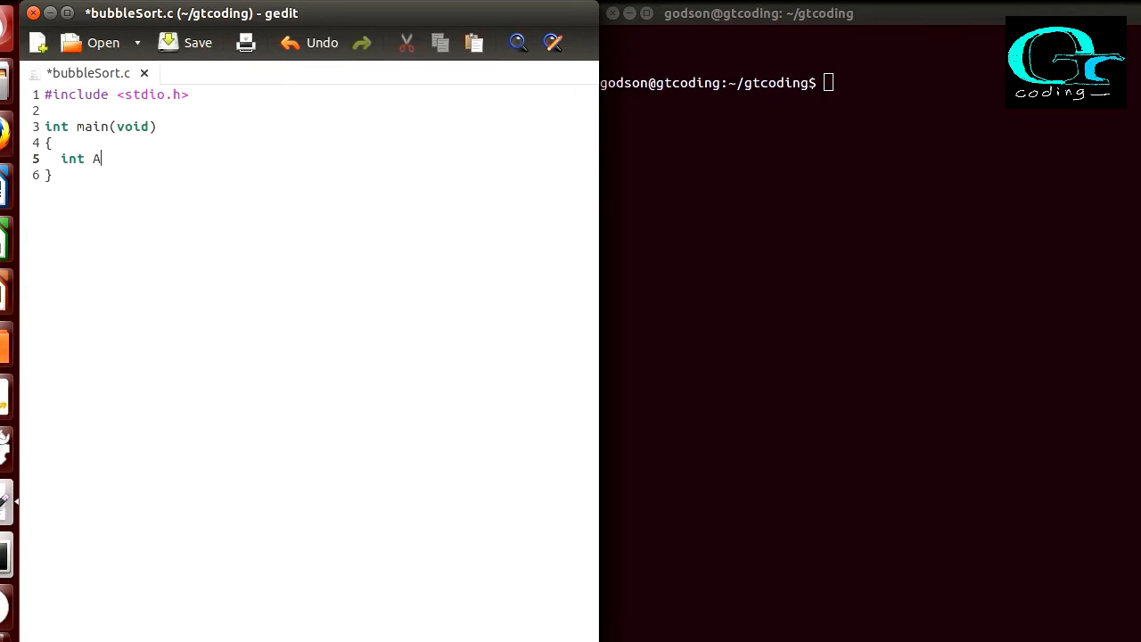
type("[] = {4, 55, 32, 65, 34};")
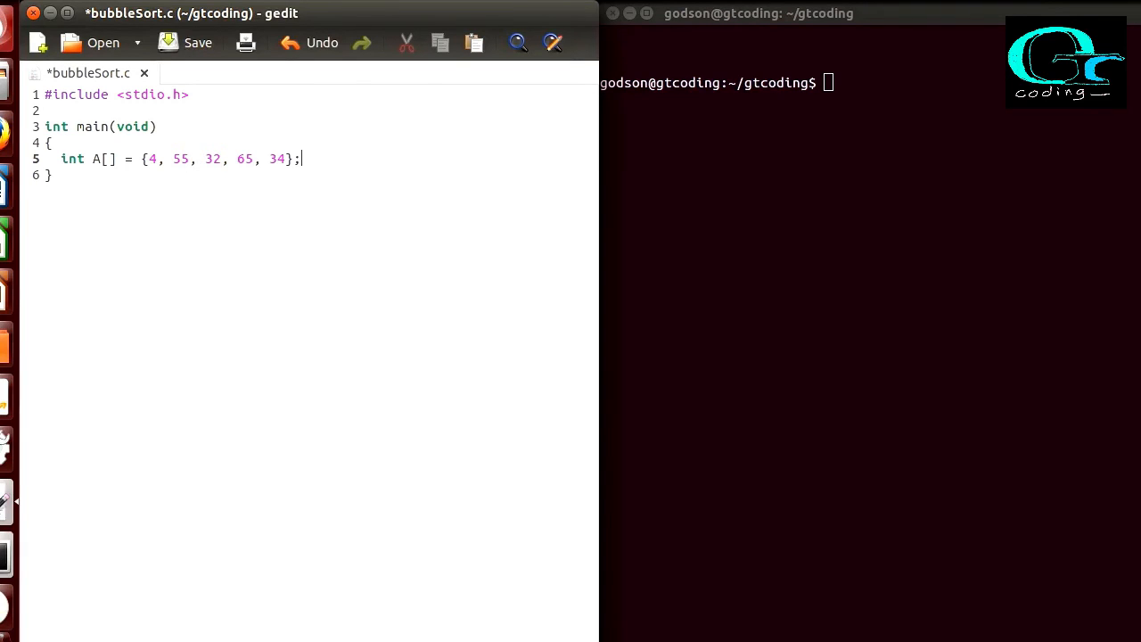
type("int n=")
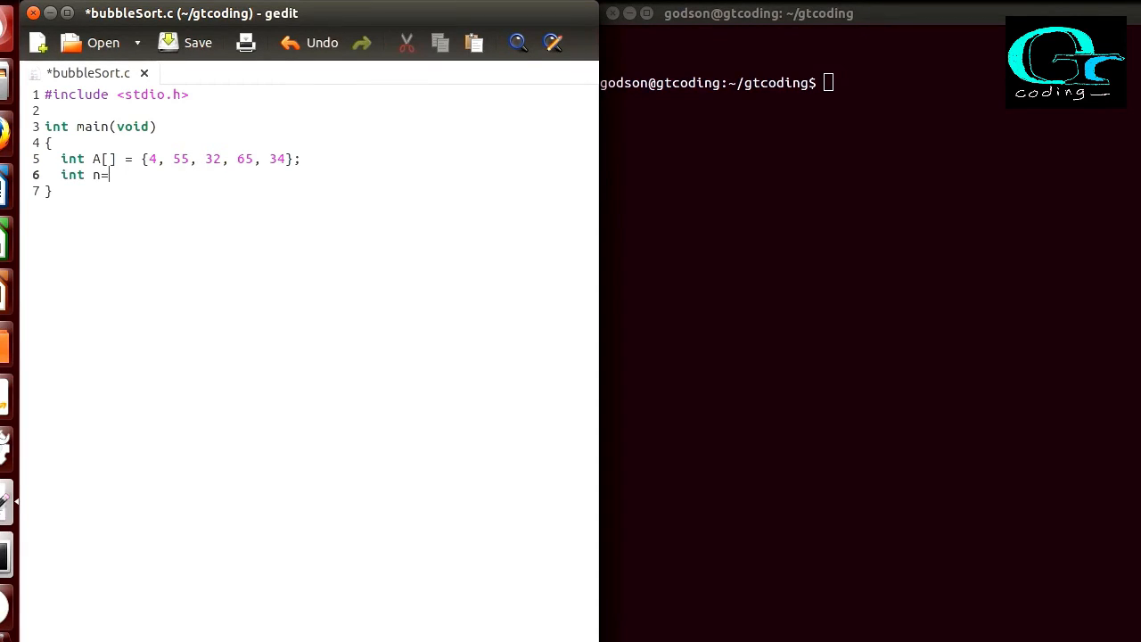
type("5")
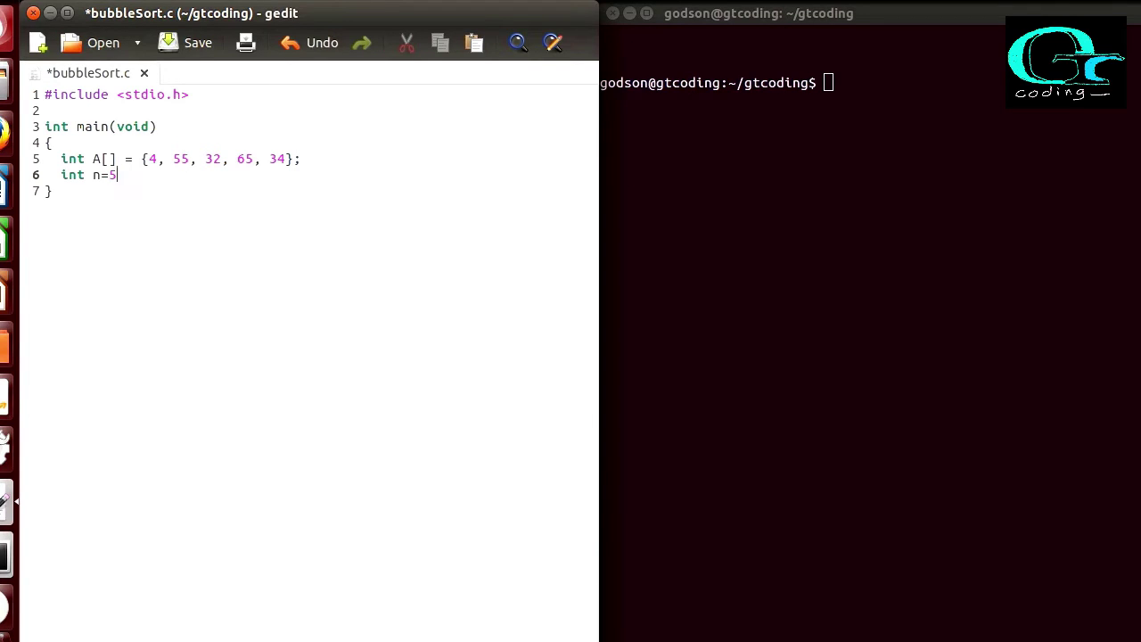
type(", i;")
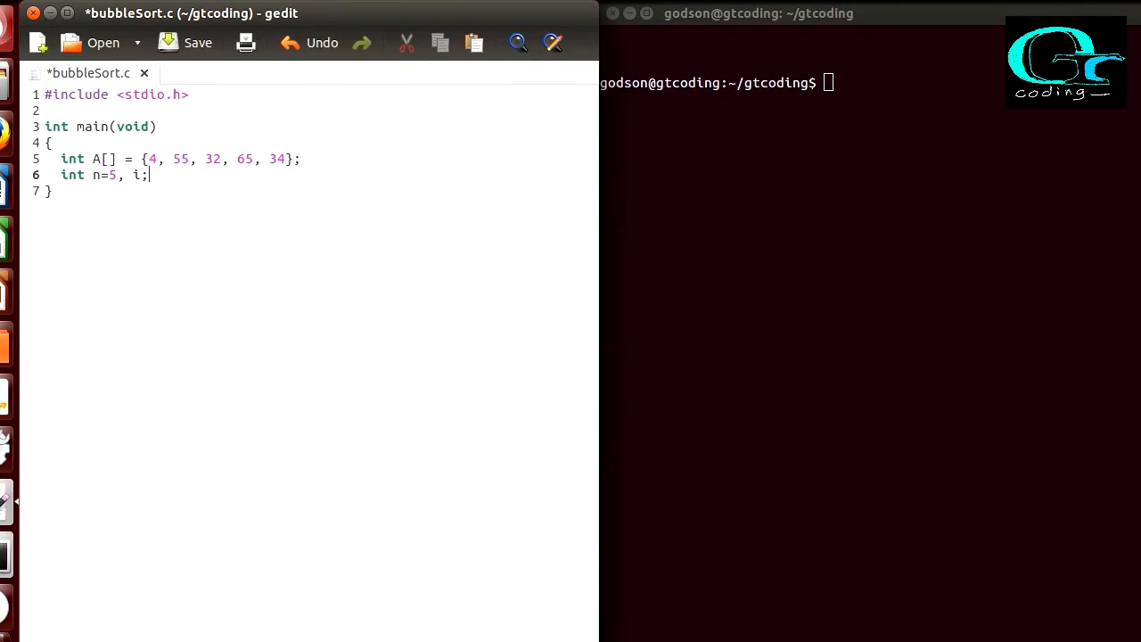
key("Return")
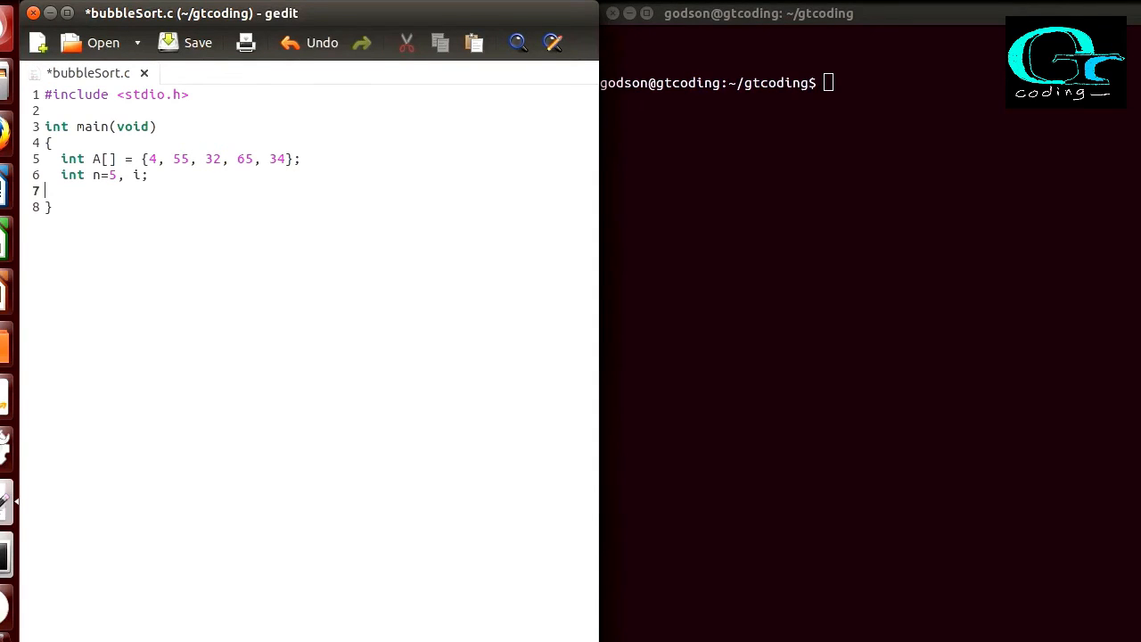
- Print a 'Before Sorting:' heading and each A[i] followed by a tab
type("printf")
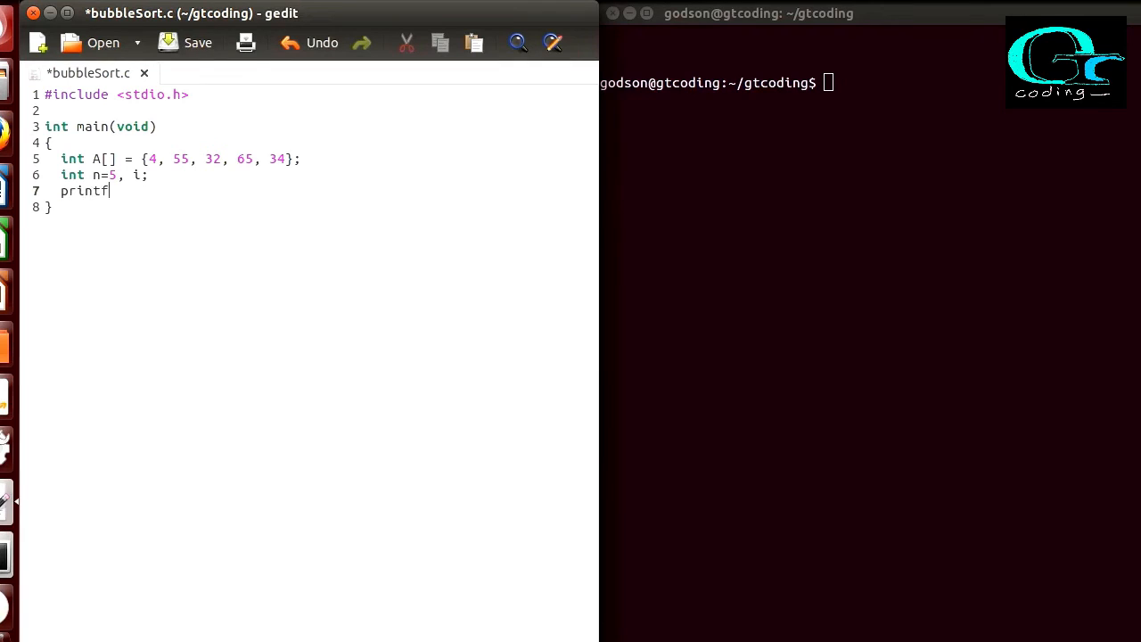
type("(\"\\n")
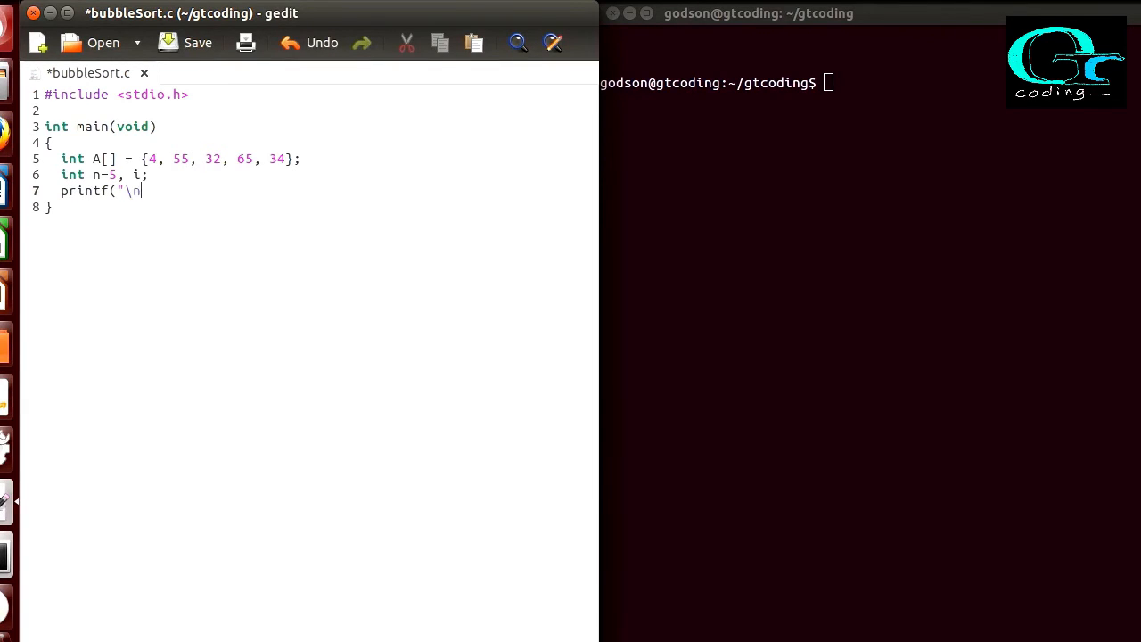
type("Before Sor")
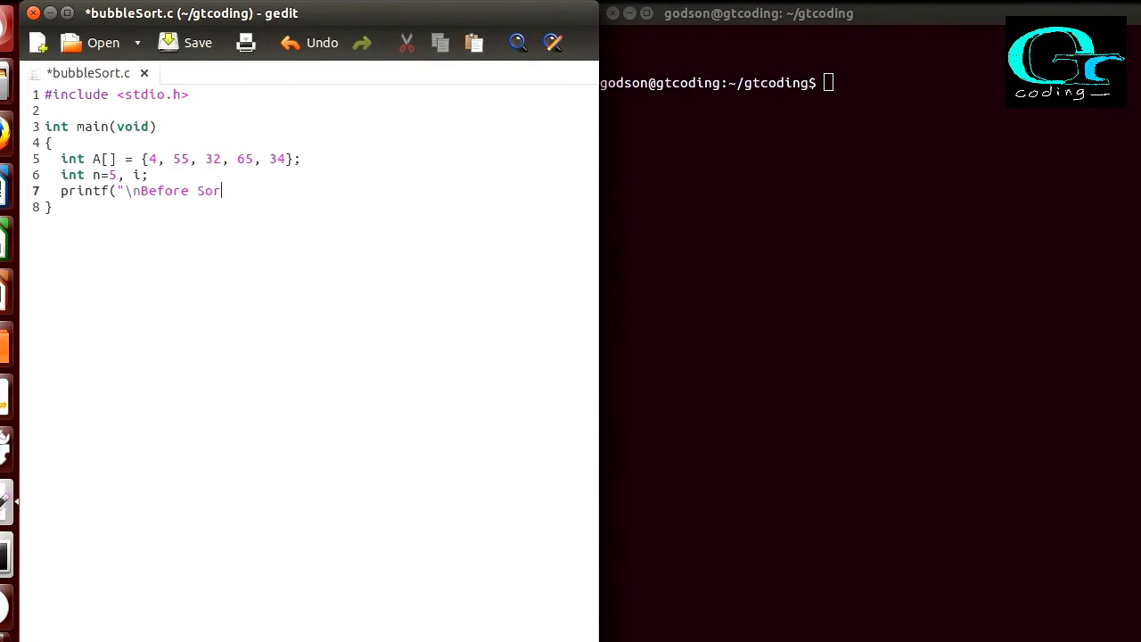
type("ting:")
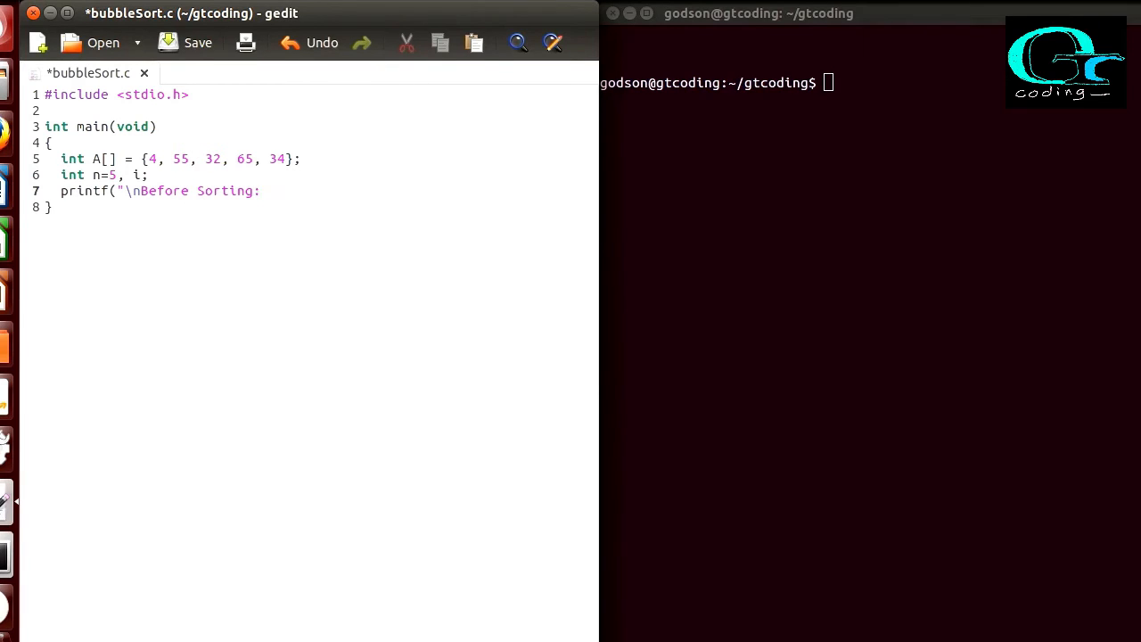
type("\\n\");")
type("for(i=0; i<n; i++")
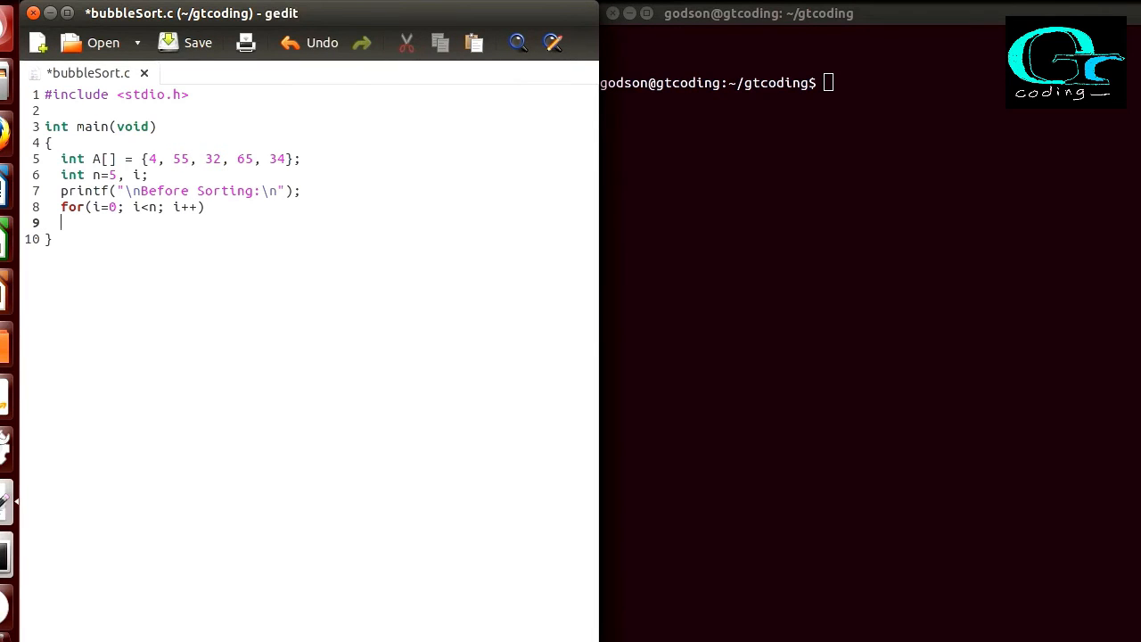
type("printf")
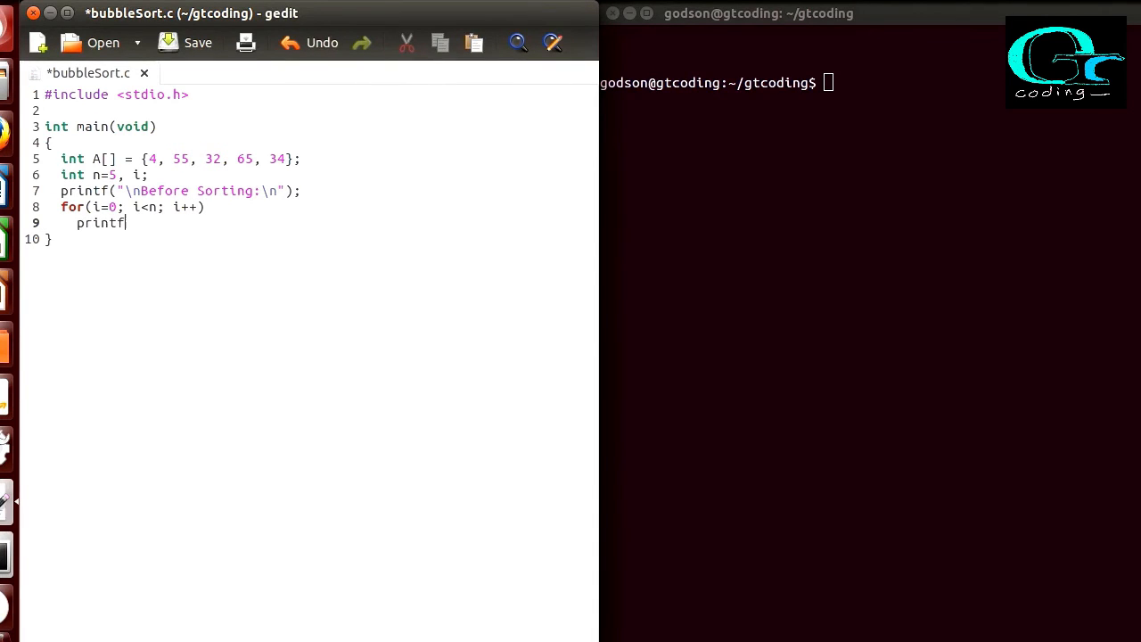
type("(\"%")
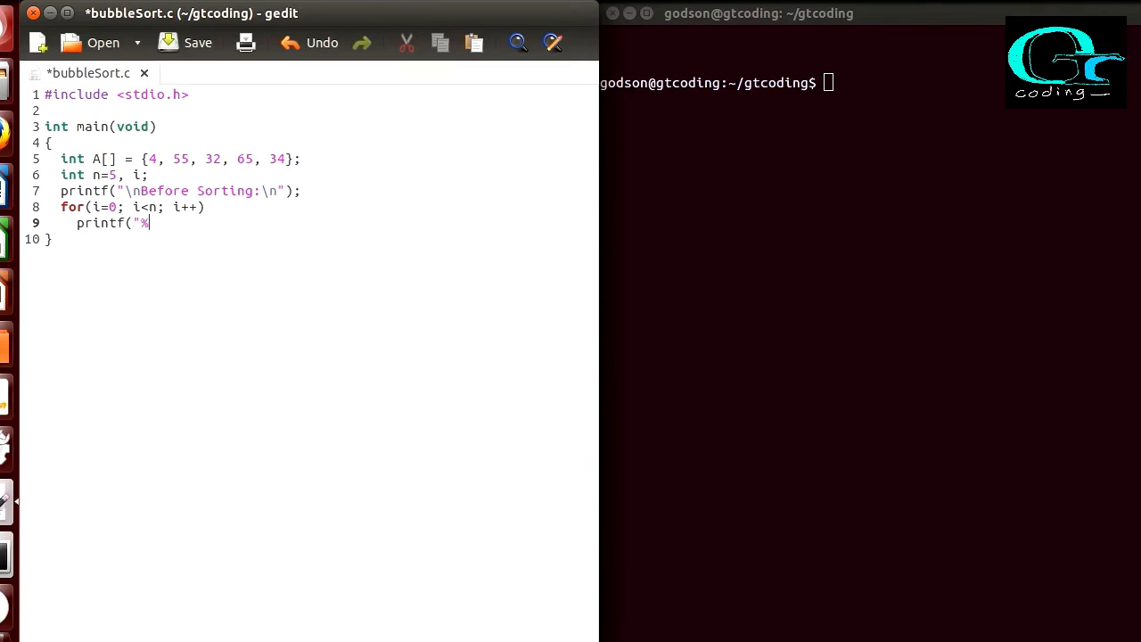
type("d\\t\", A[i]);")
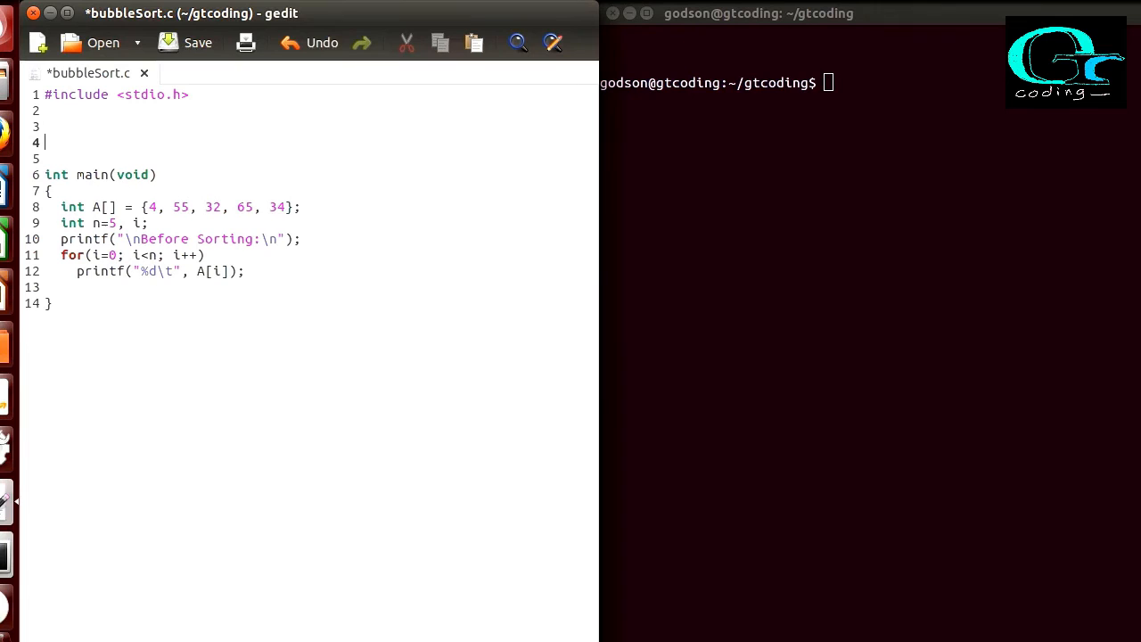
- Add the prototype void bubbleSort(int *A, int n); and open two blank lines
type("void bubbleSo")
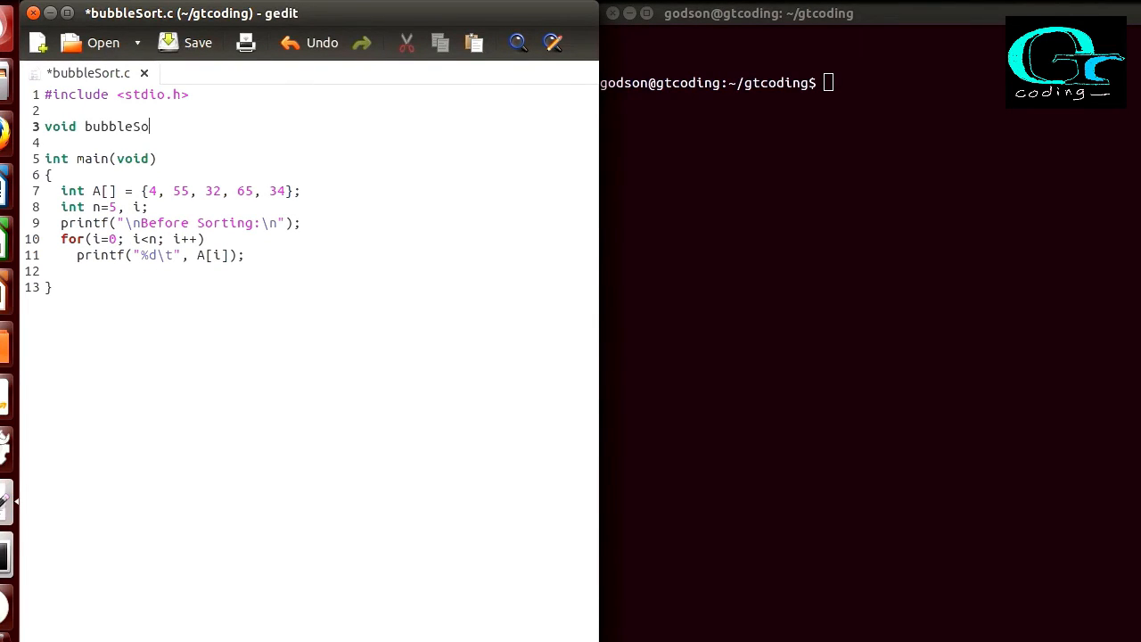
type("rt(")
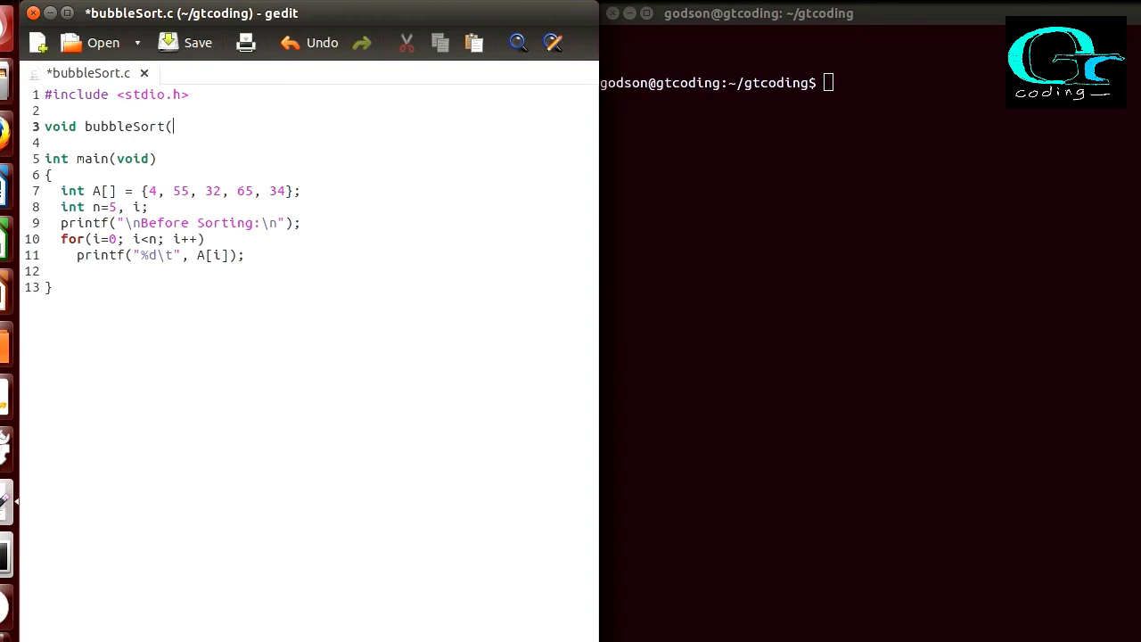
type("int *A,")
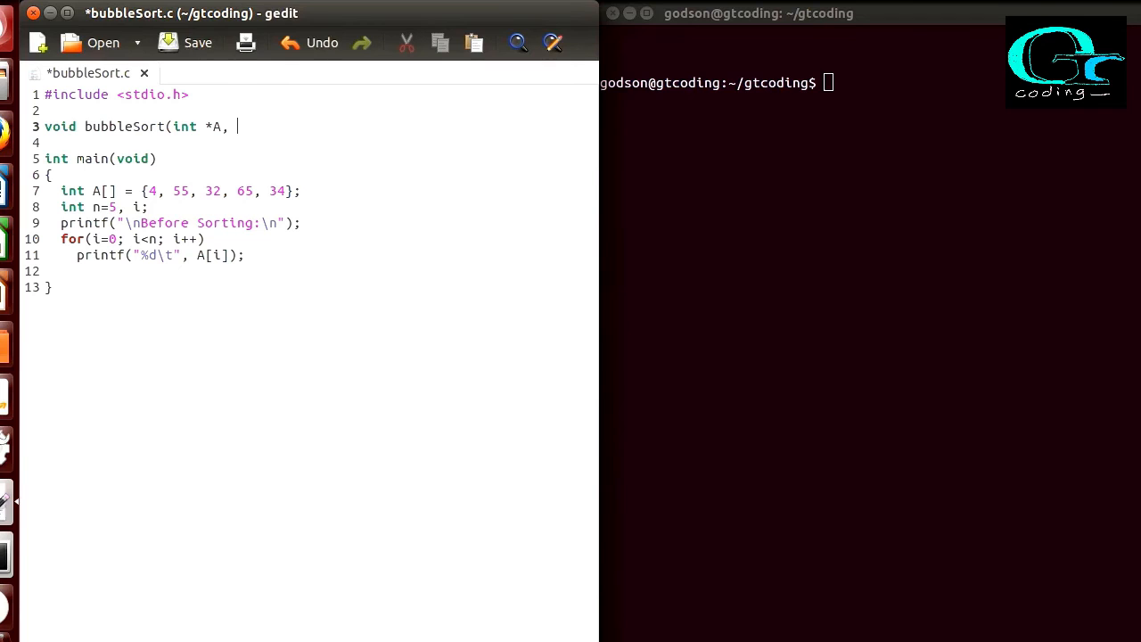
type("int n)")
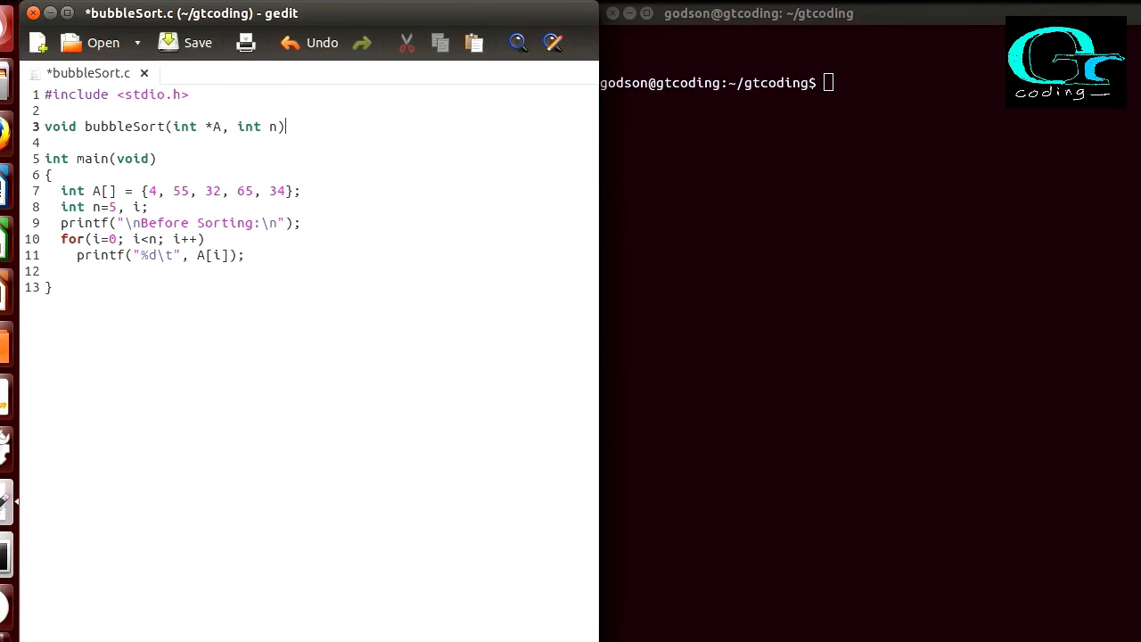
type(";")
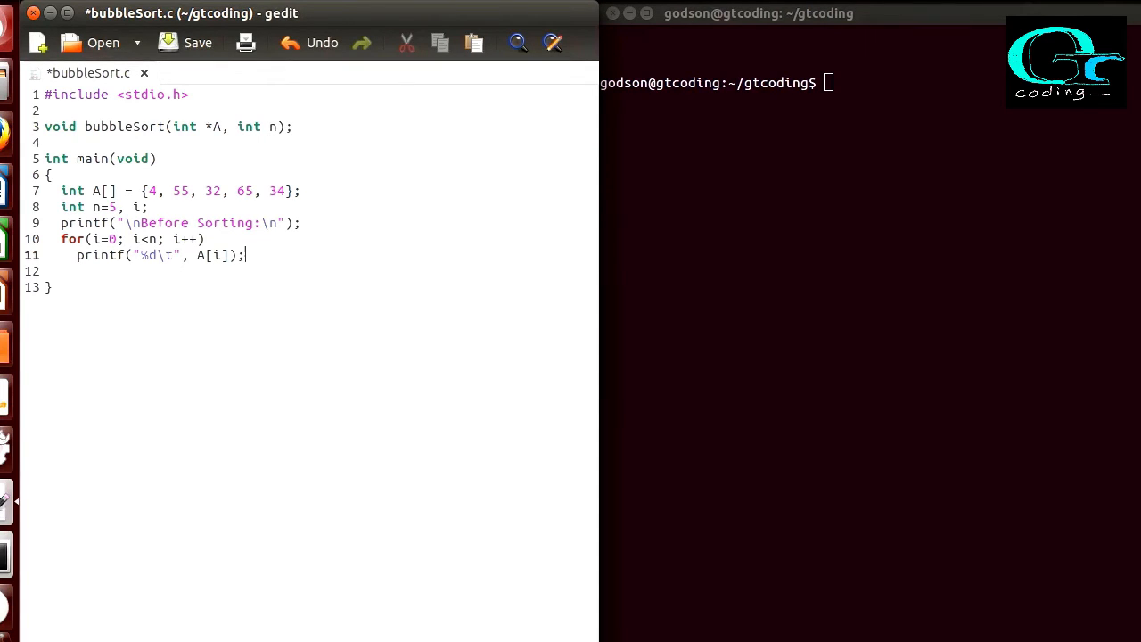
key("Return")
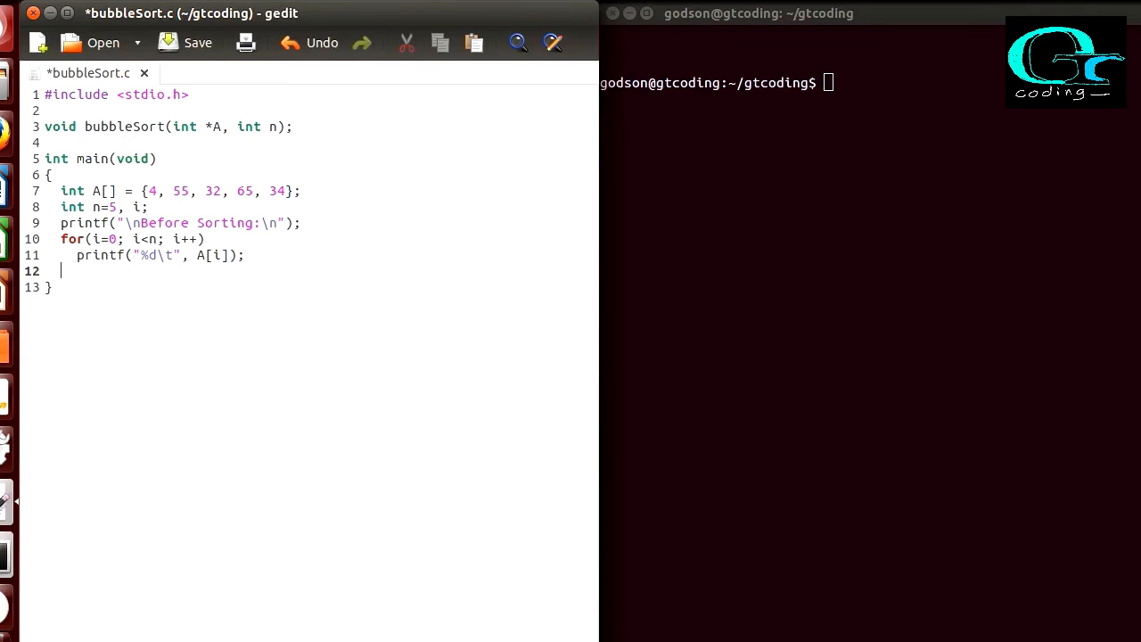
key("Return")
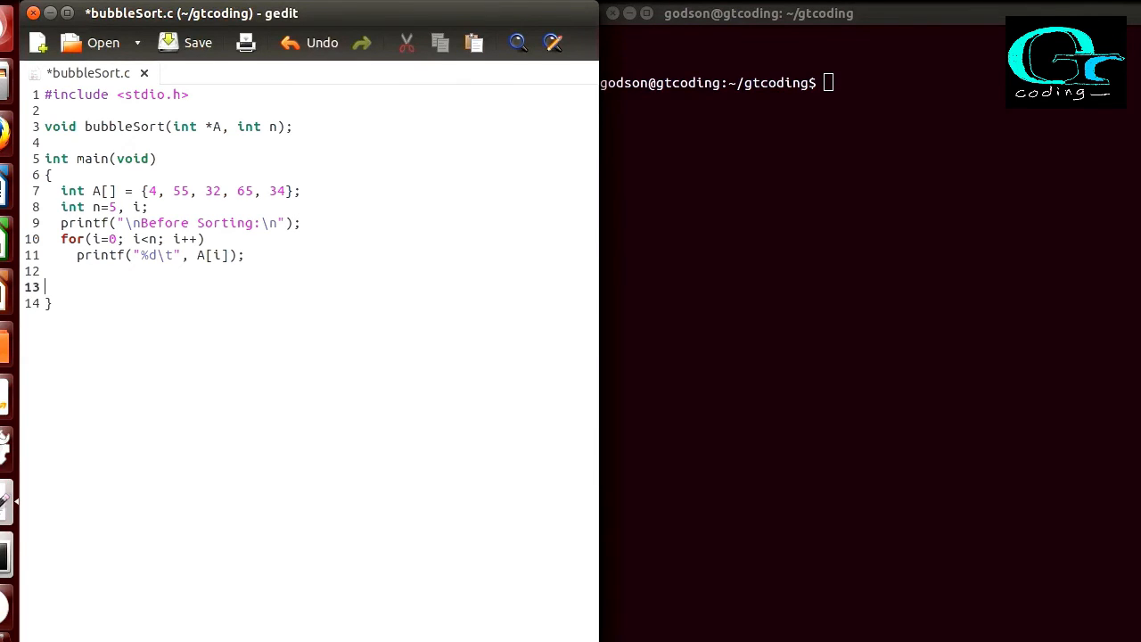
- Call bubbleSort(A, n) in main after the printing loop
type("bubbl")
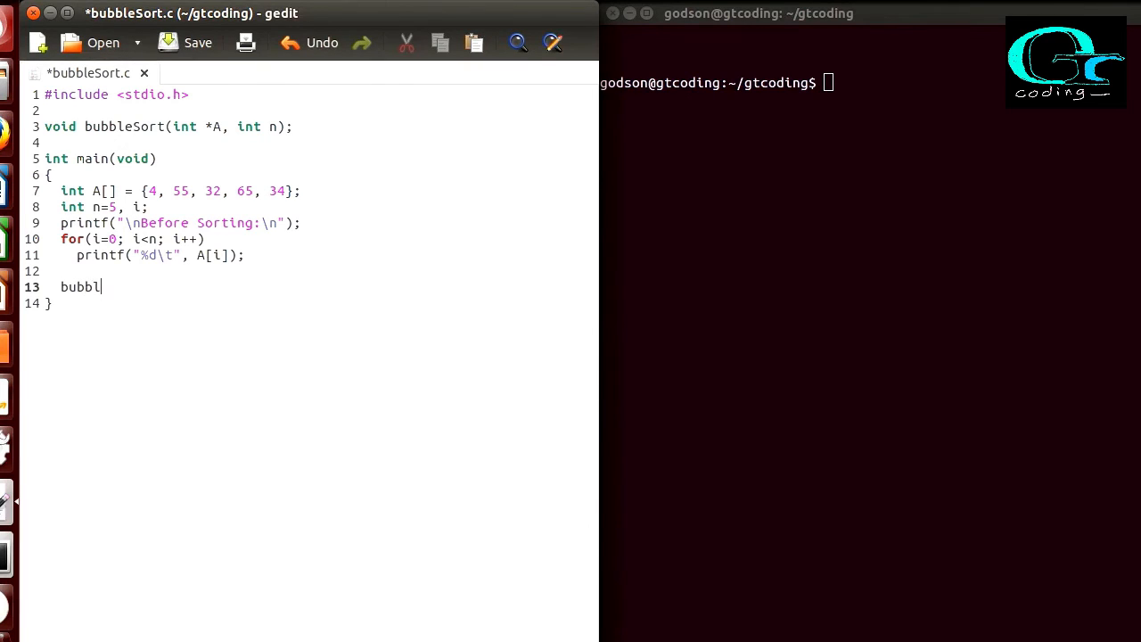
type("eSort")
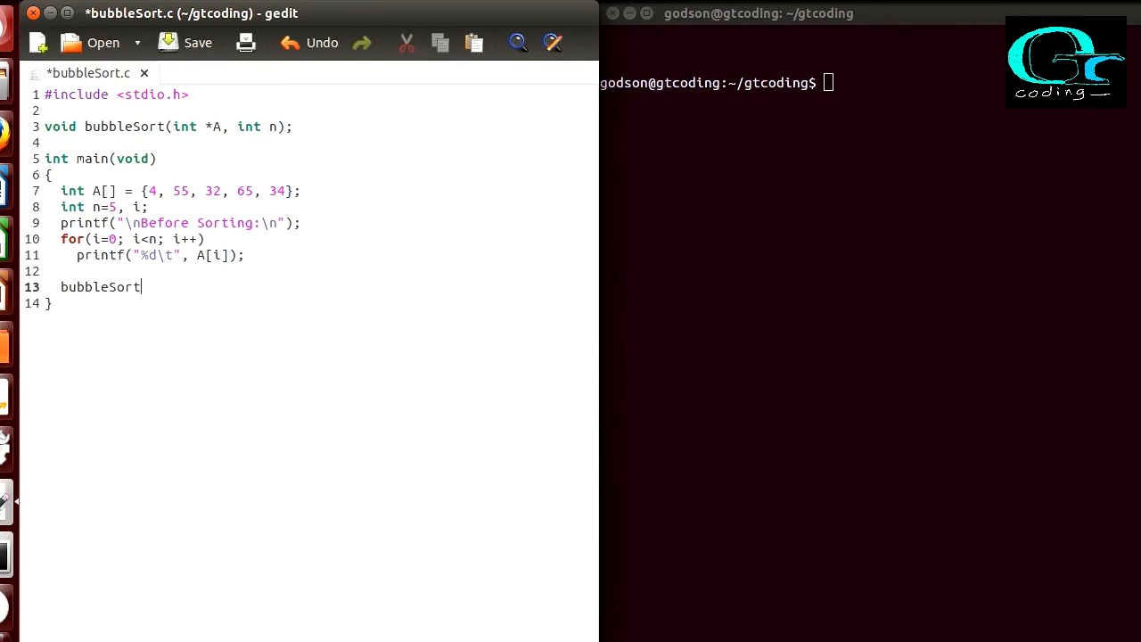
type("(")
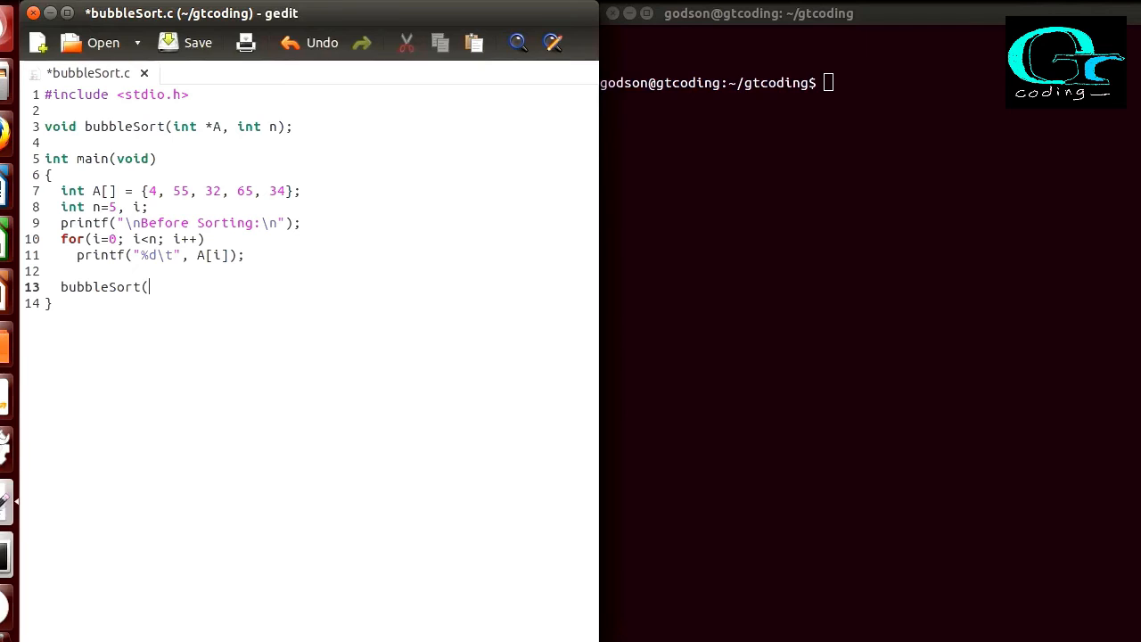
type("A,")
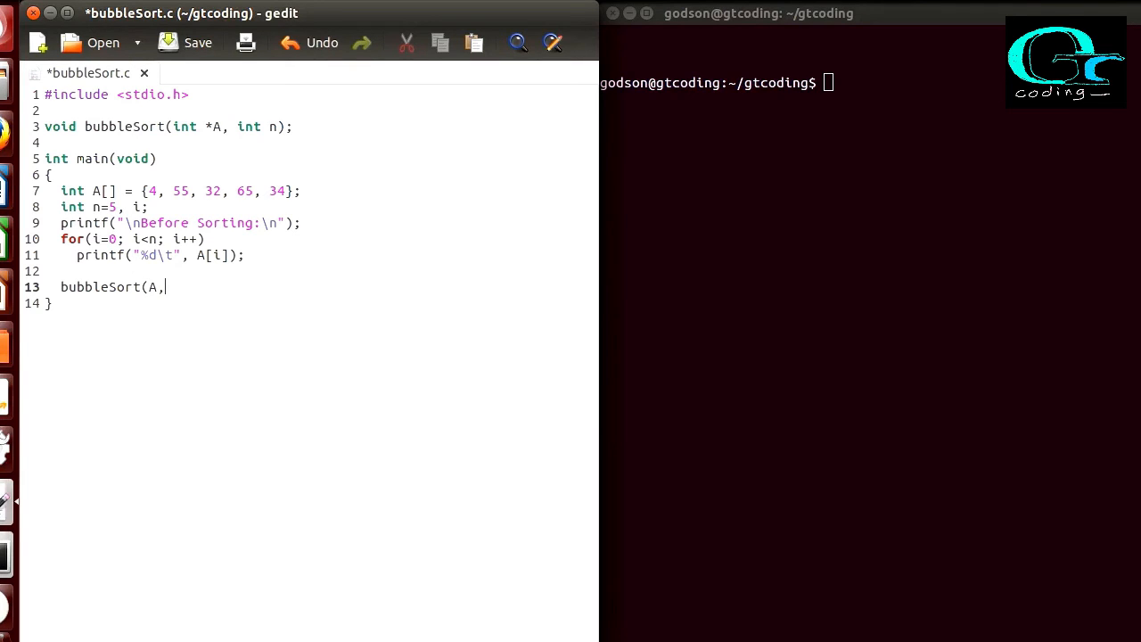
type("n);")
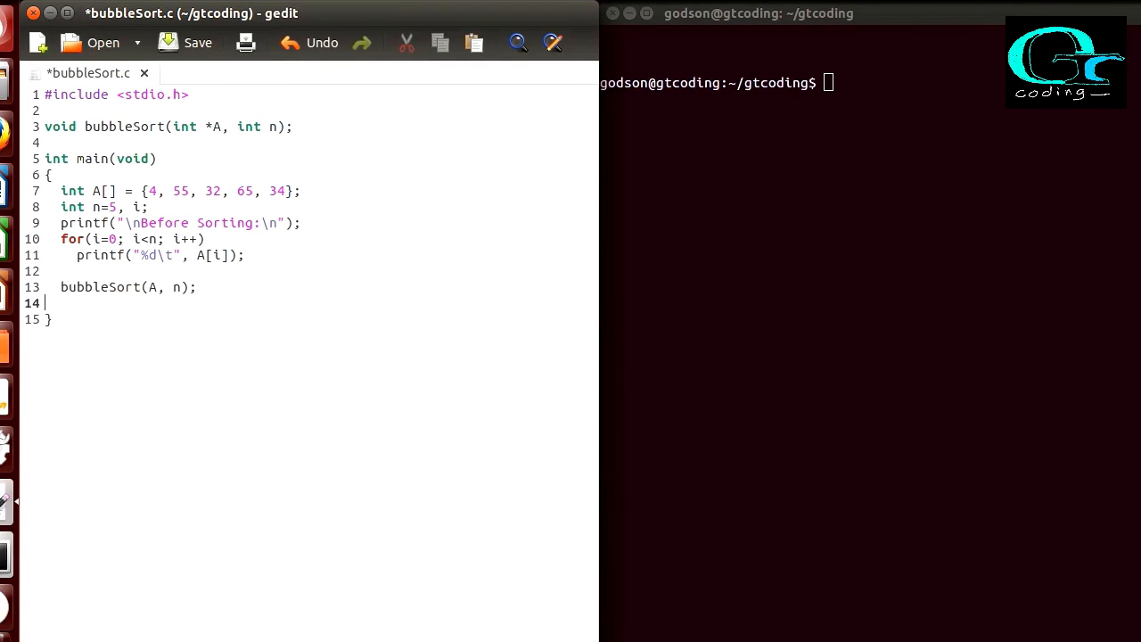
key("Return")
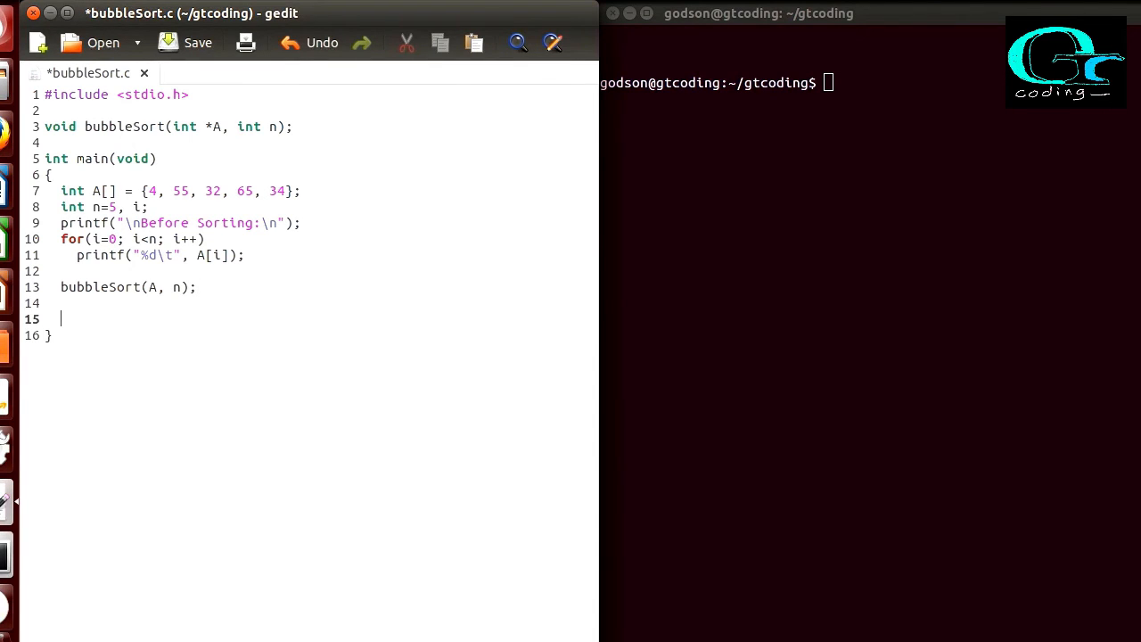
- Copy the array-printing code below the call and end with a newline printf
type("p")
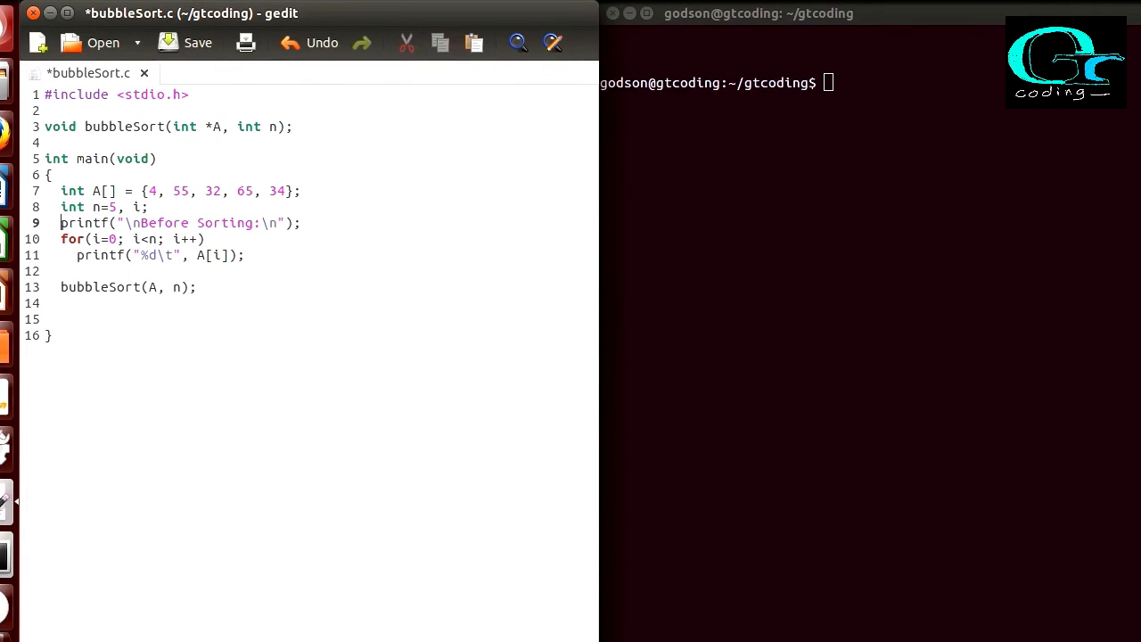
left_click_drag(59, 223, 60, 271)
type("printf(\"\\n")
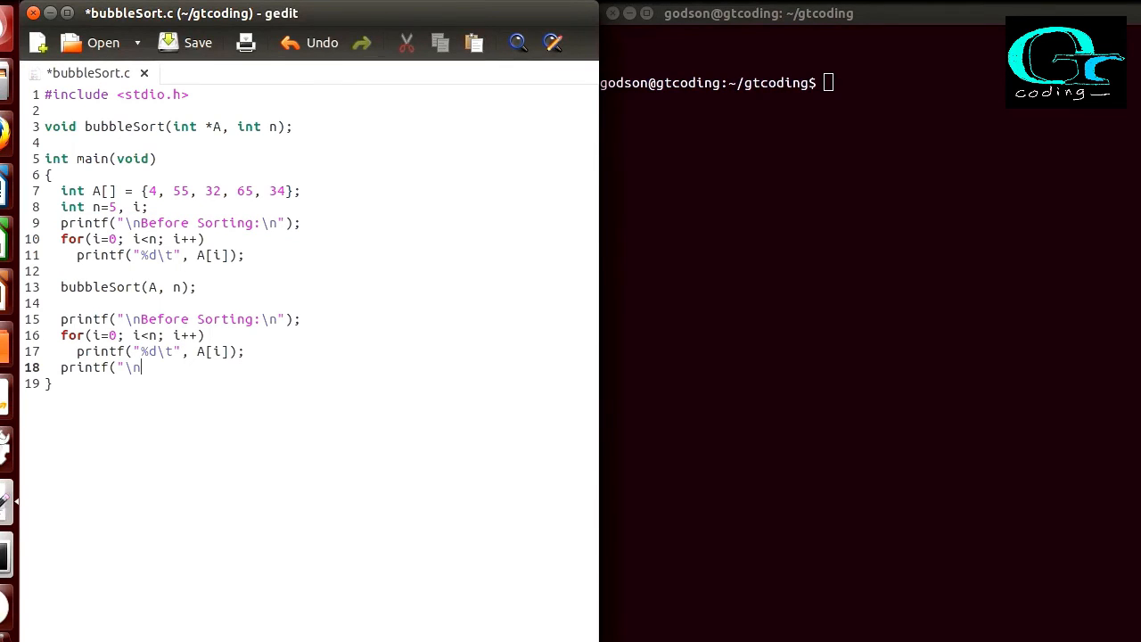
type("\");")
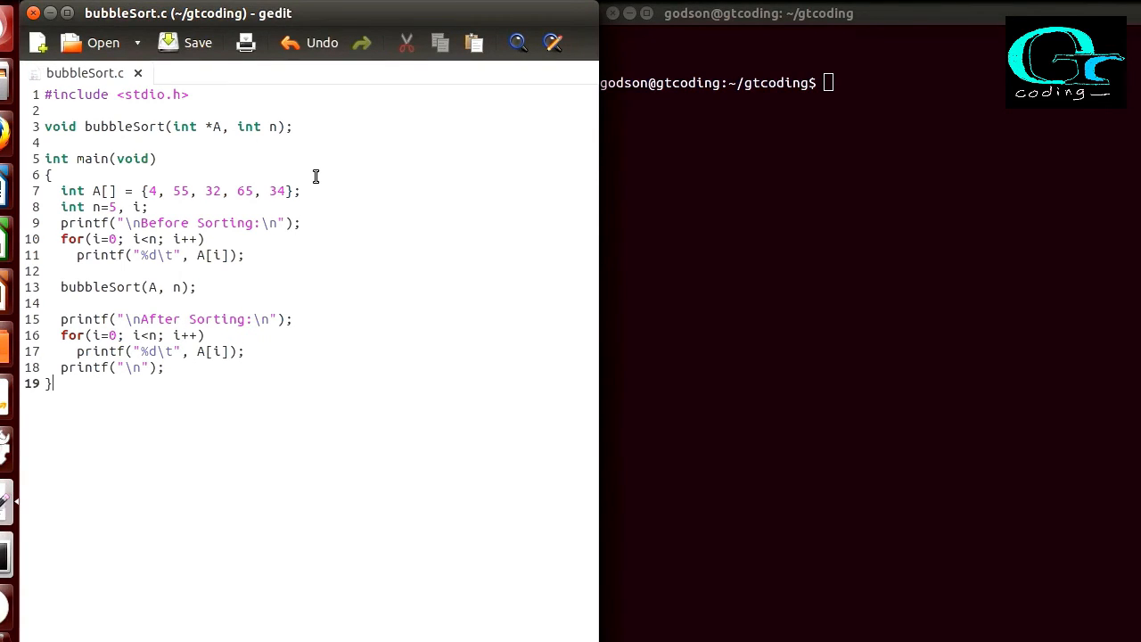
- Define void bubbleSort(int *A, int n) below main, declaring int i, j, temp
type("void bubbleSort")
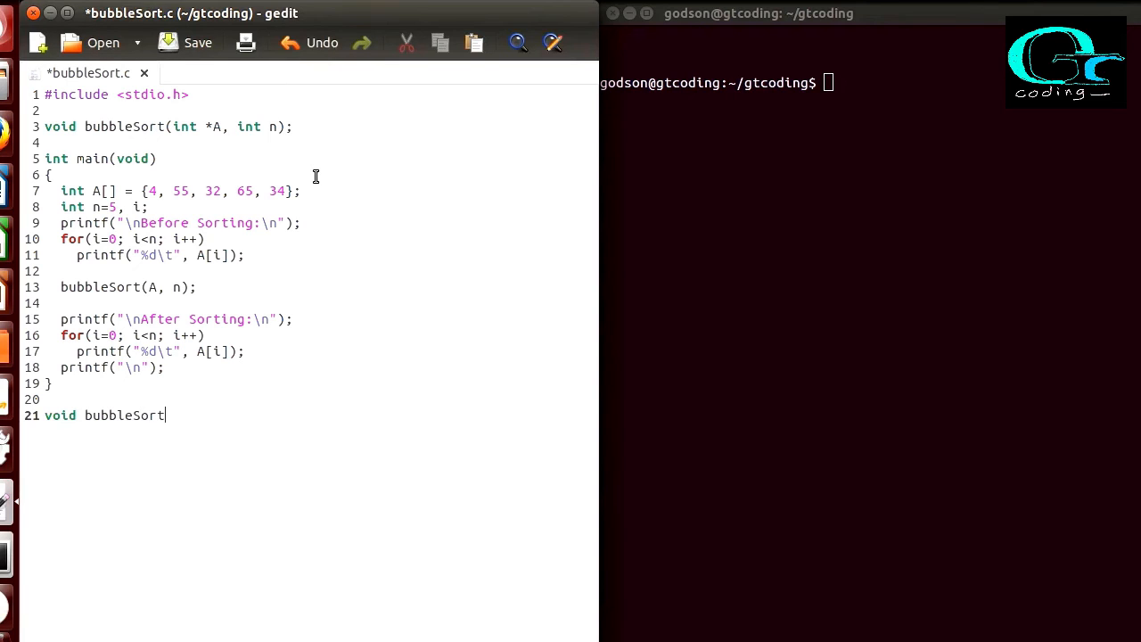
type("(int * A, int n)")
type("{}")
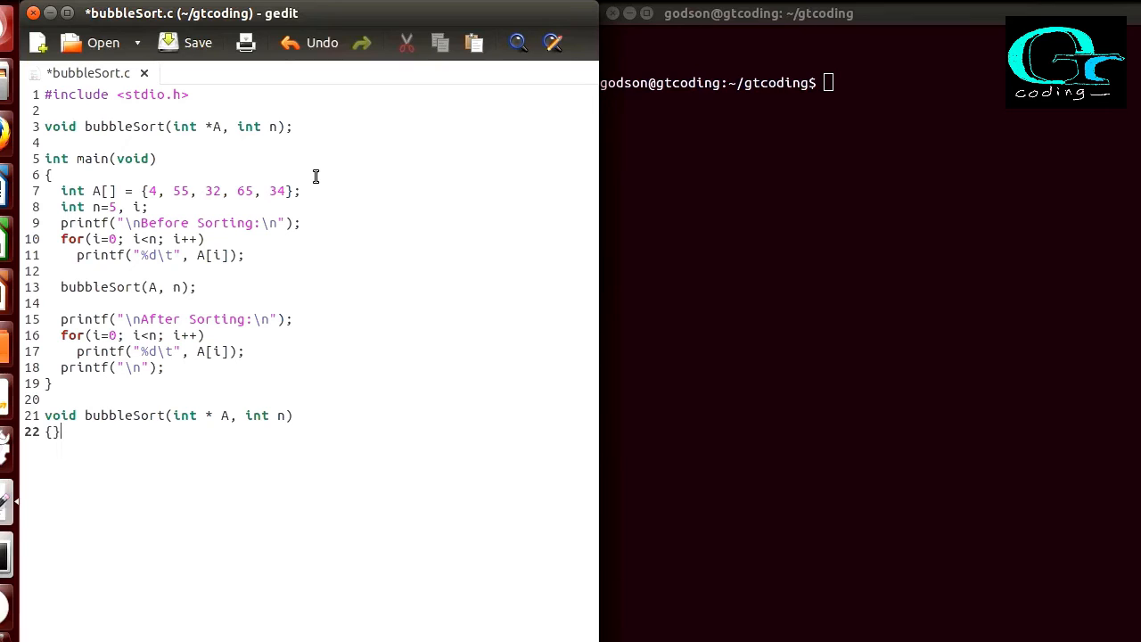
key("Return")
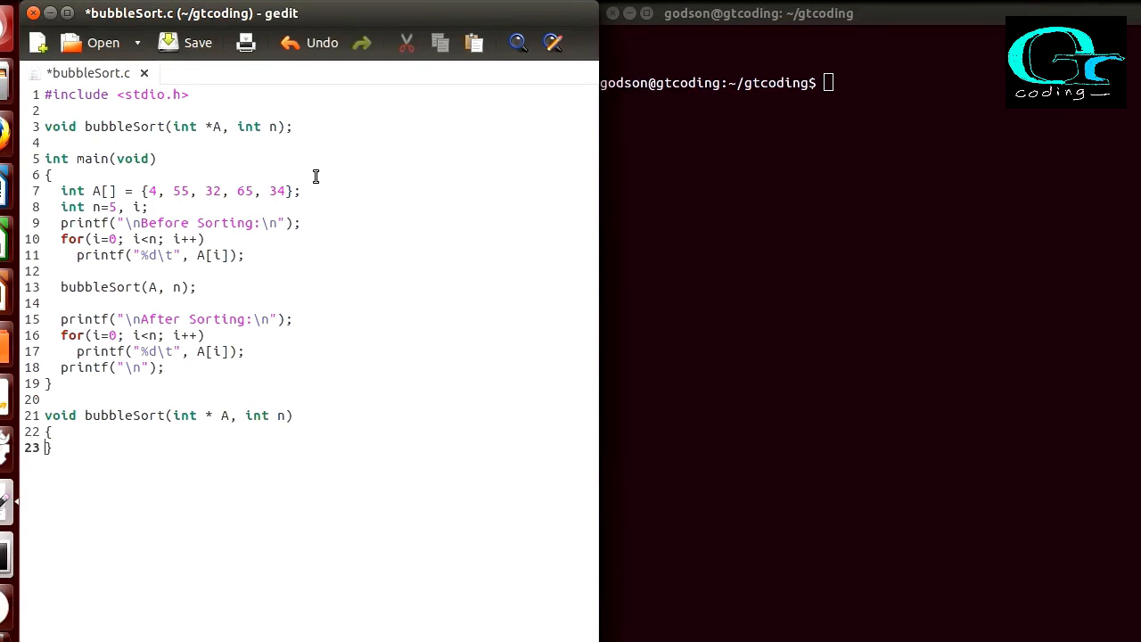
key("Return")
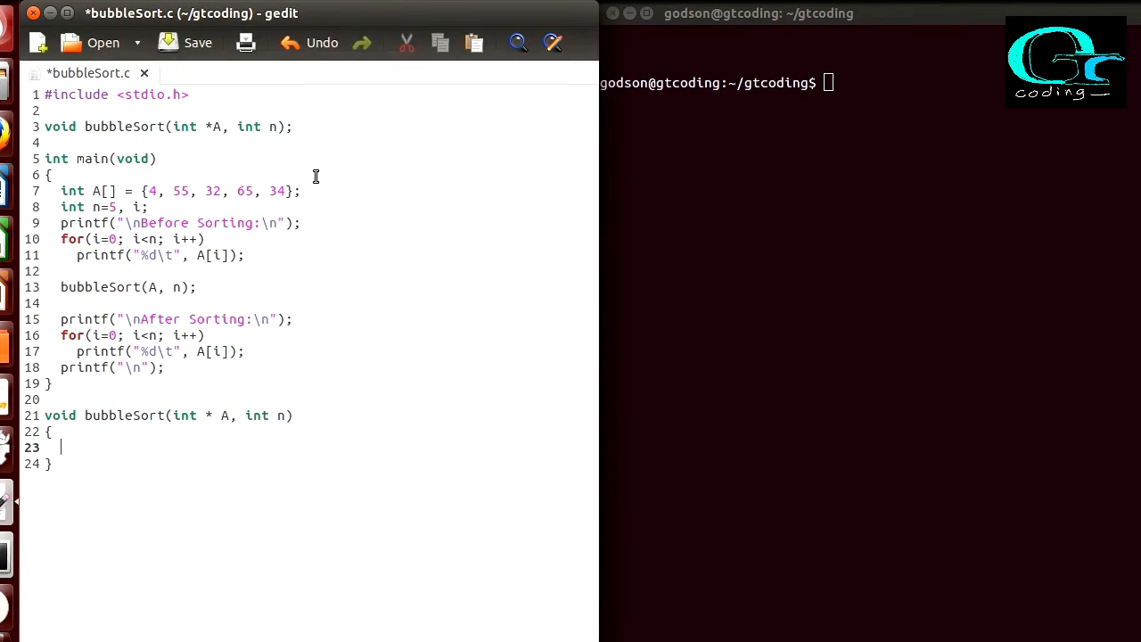
type("int i, j,")
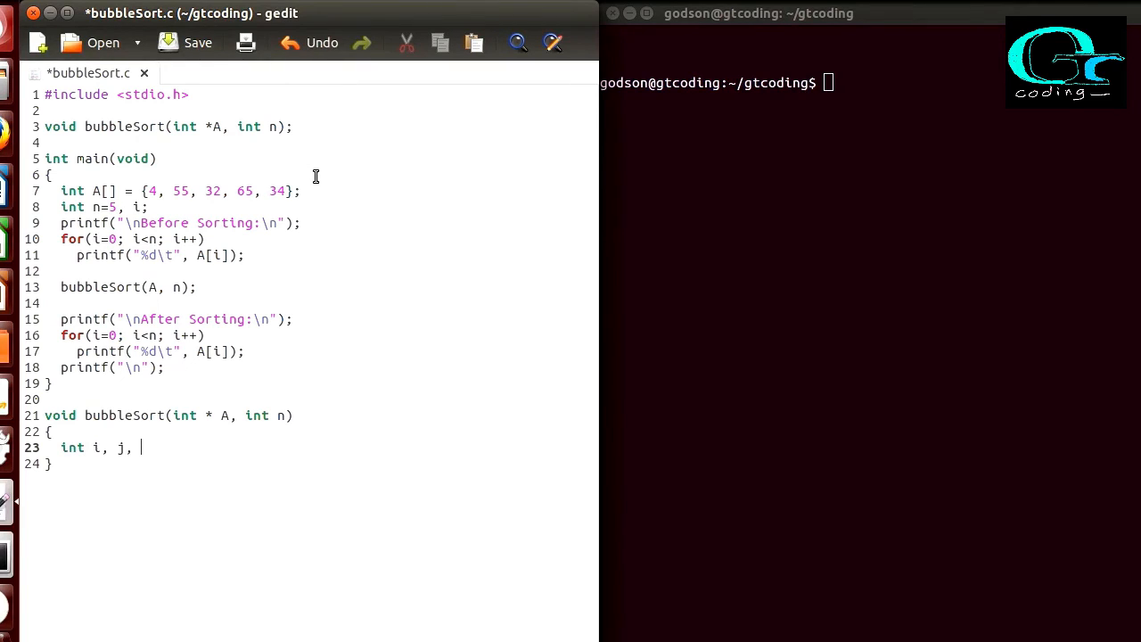
type("temp;")
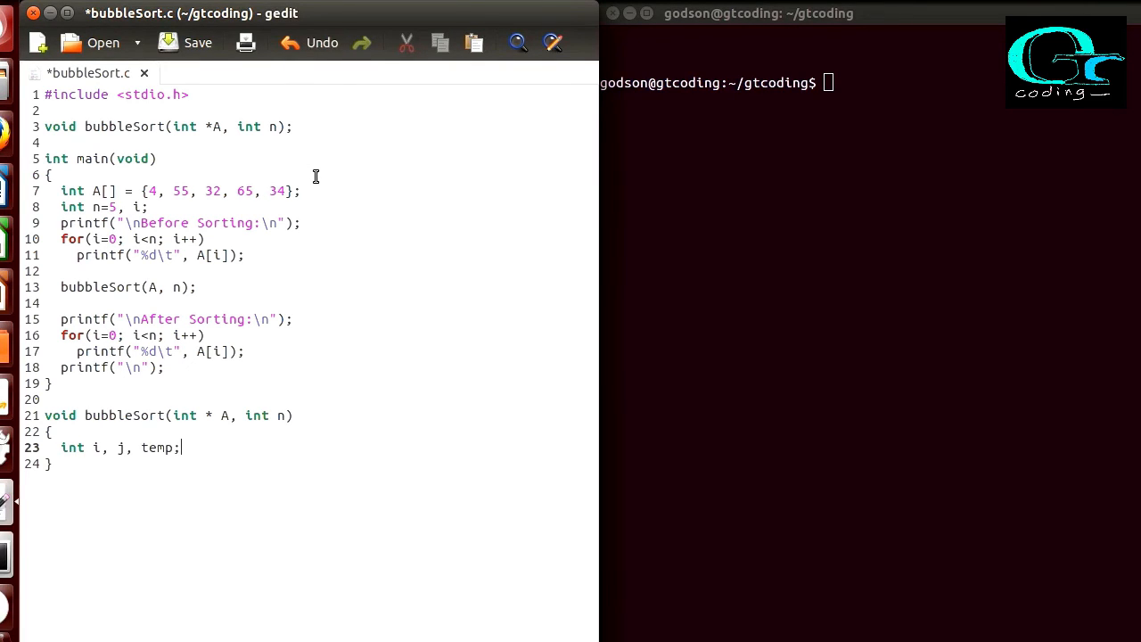
key("Return")
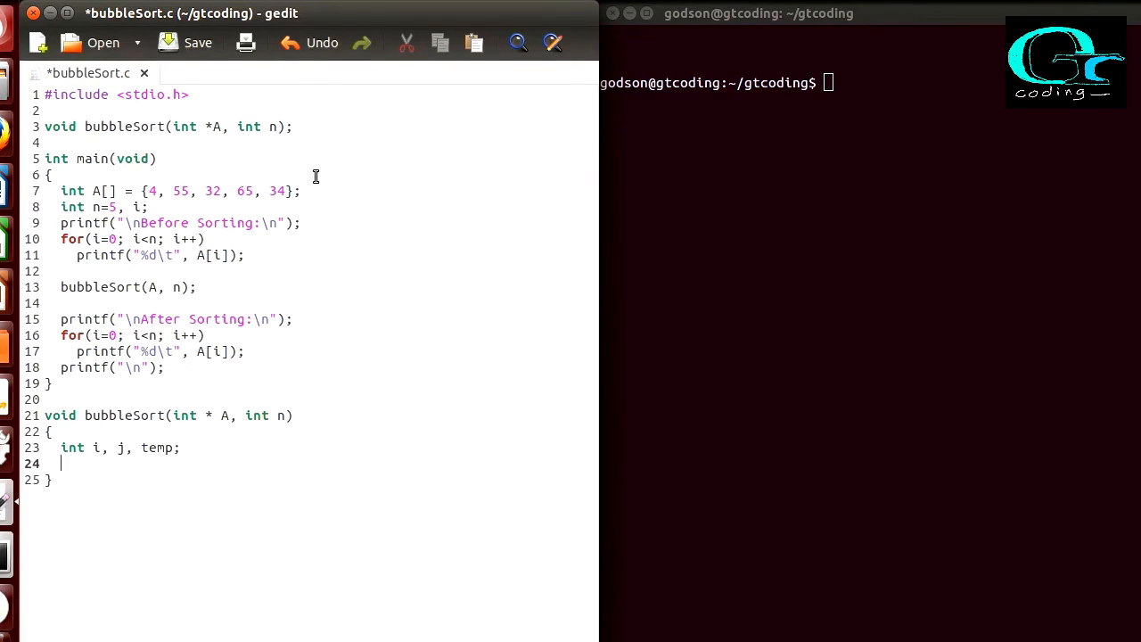
- Write nested loops for(i=0; i<n-1; i++) and for(j=0; j<n-1; j++) in bubbleSort
type("for(")
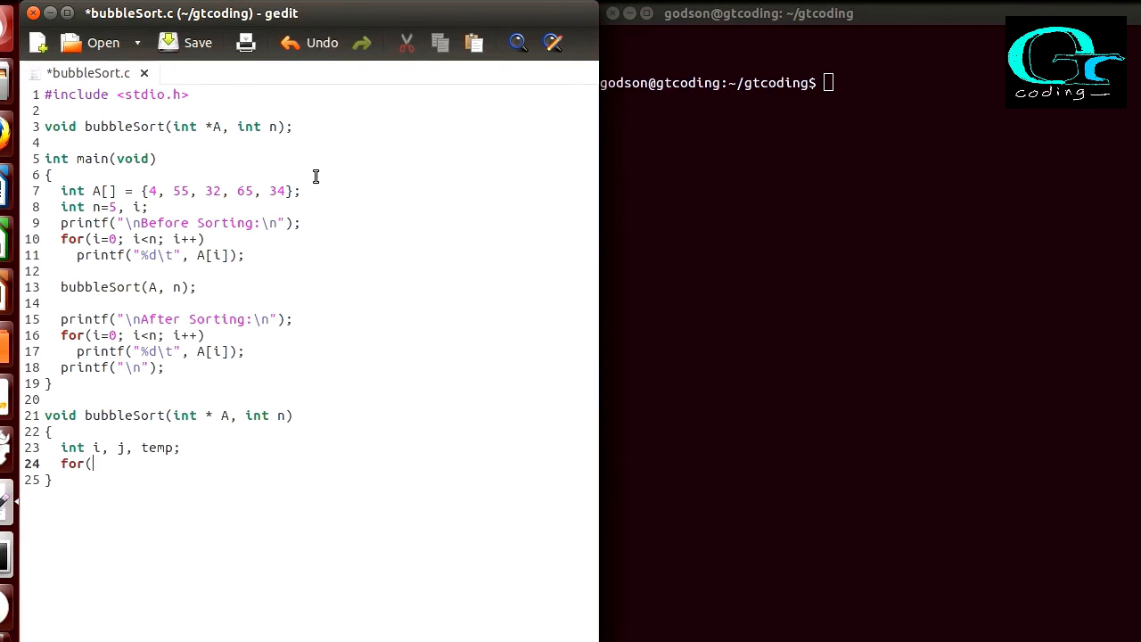
type("i=0; i<n-1; i++")
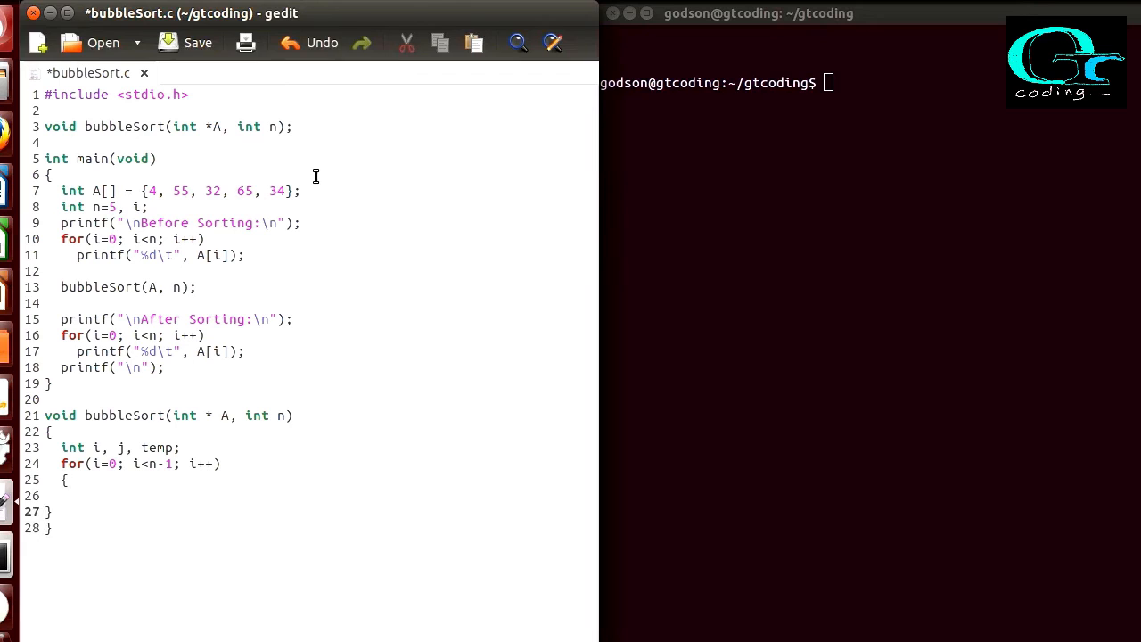
key("Return")
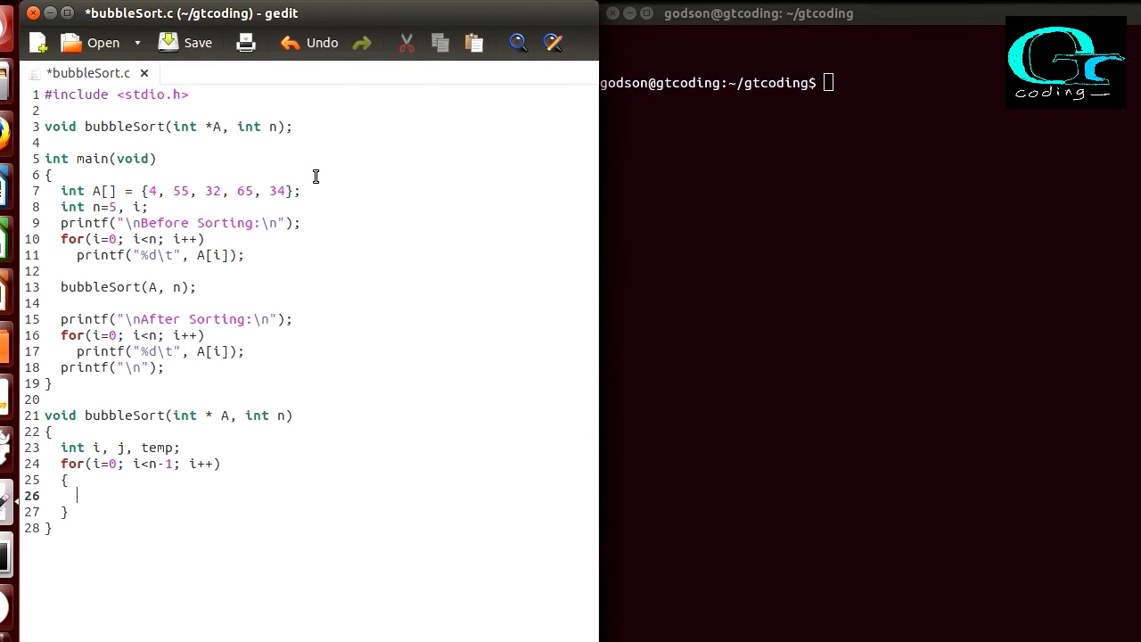
type("for(j=0; j")
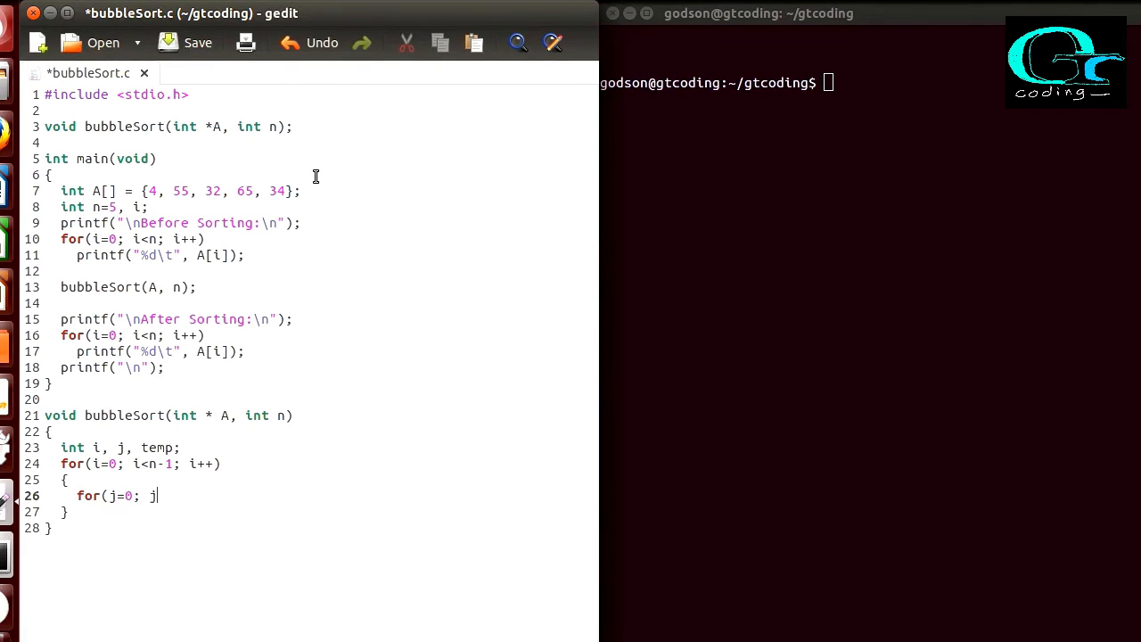
type("<n")
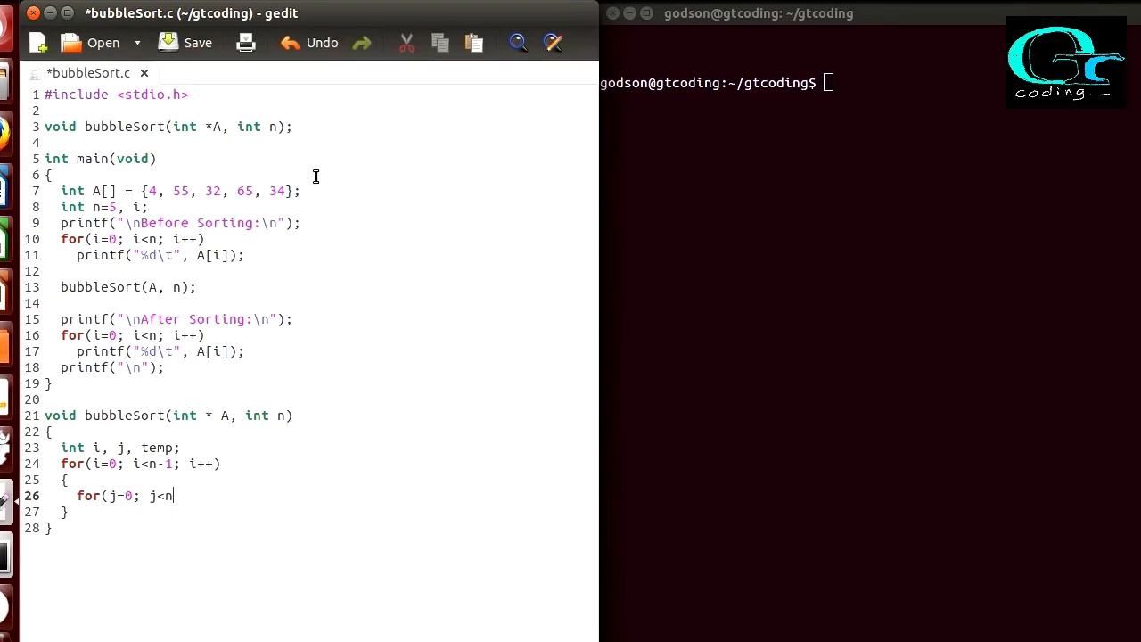
type("-1; j++")
type("{")
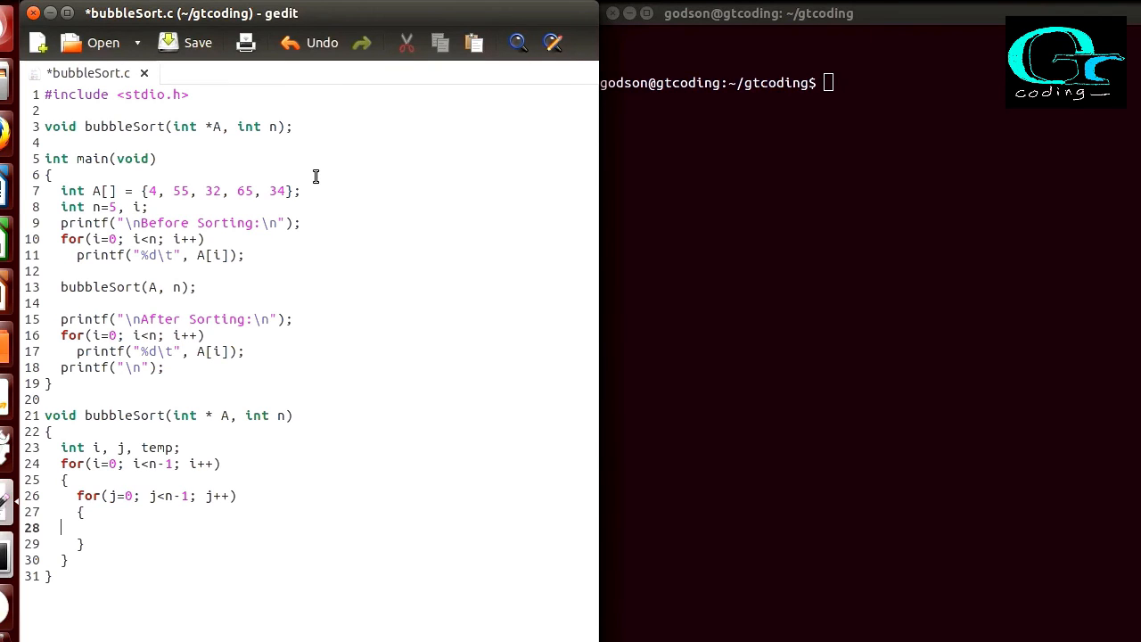
- Add if(A[j]>A[j+1]) with temp = A[j]; A[j] = A[j+1]; A[j+1] = temp;
type("if(A")
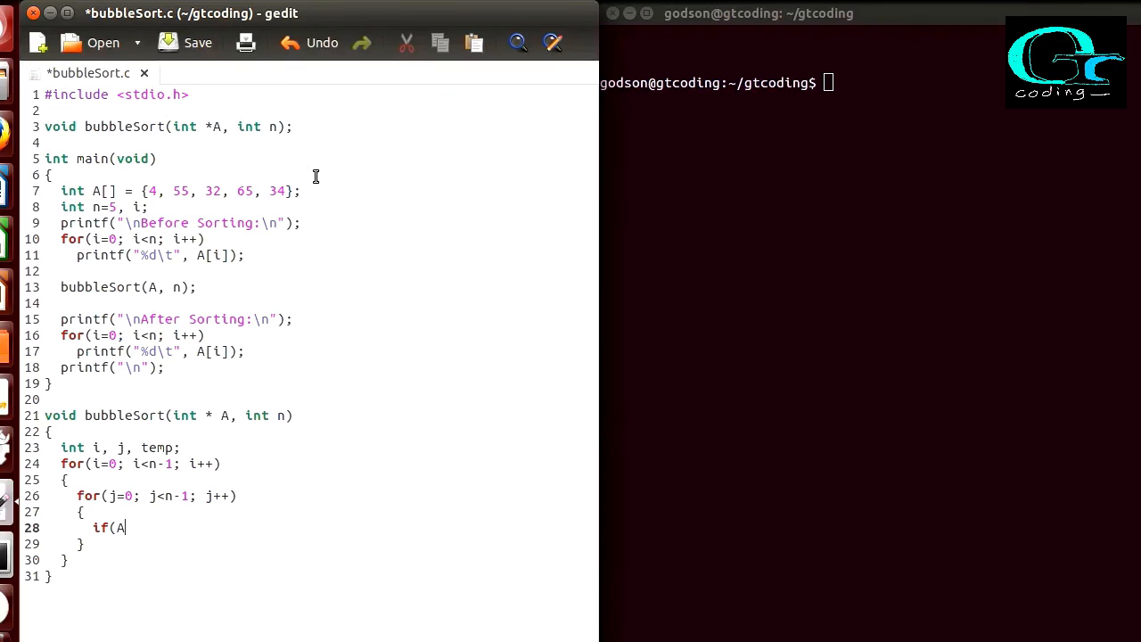
type("[")
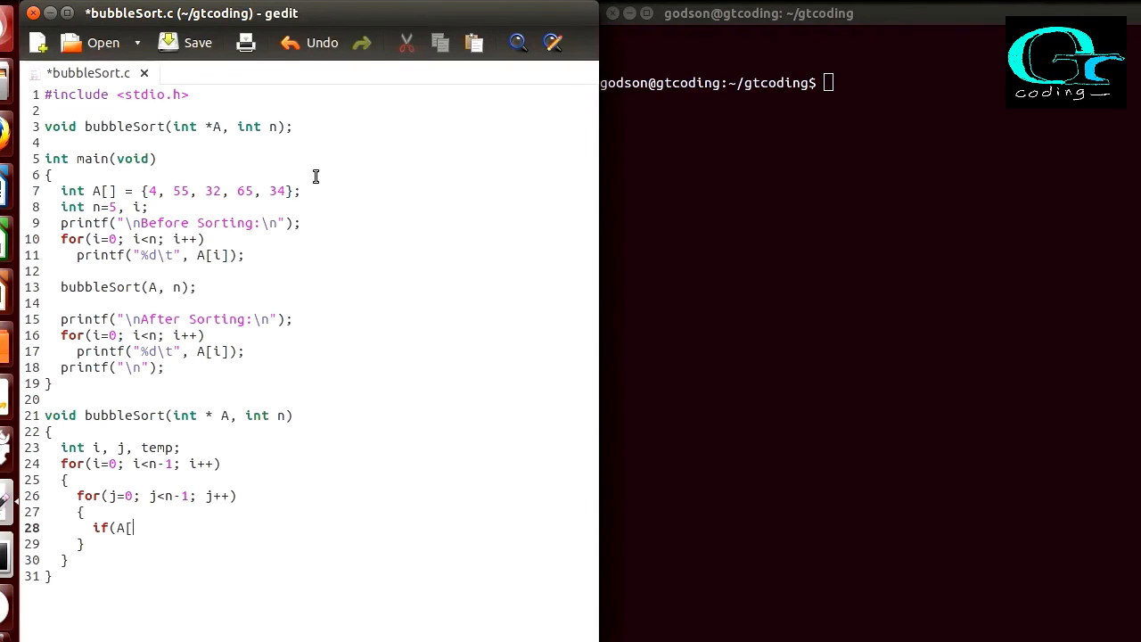
type("j]")
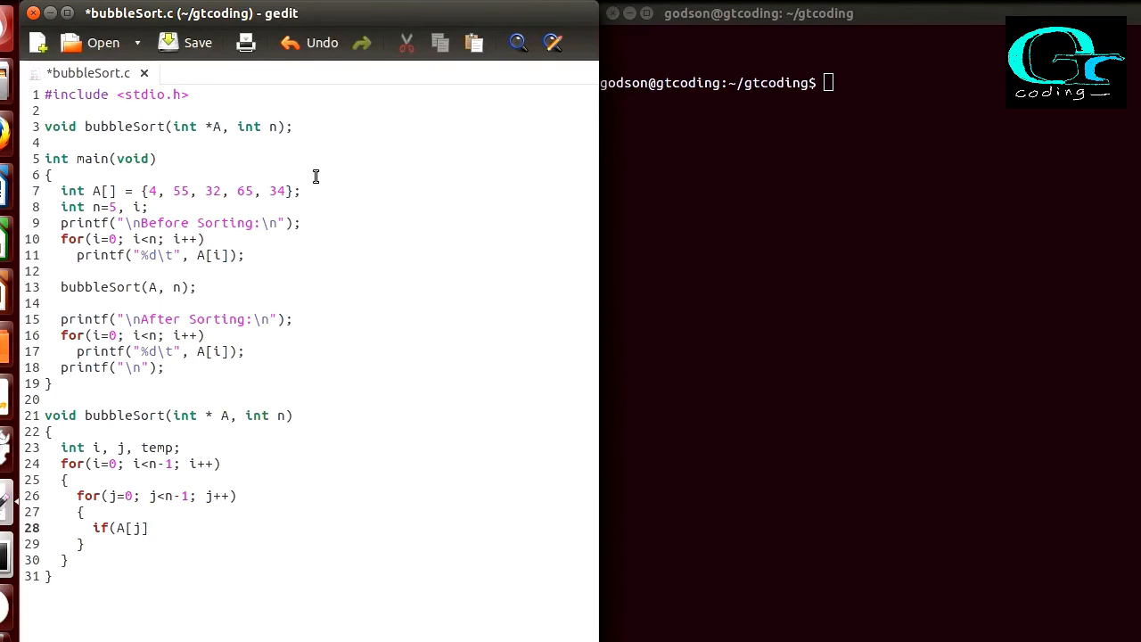
type("]")
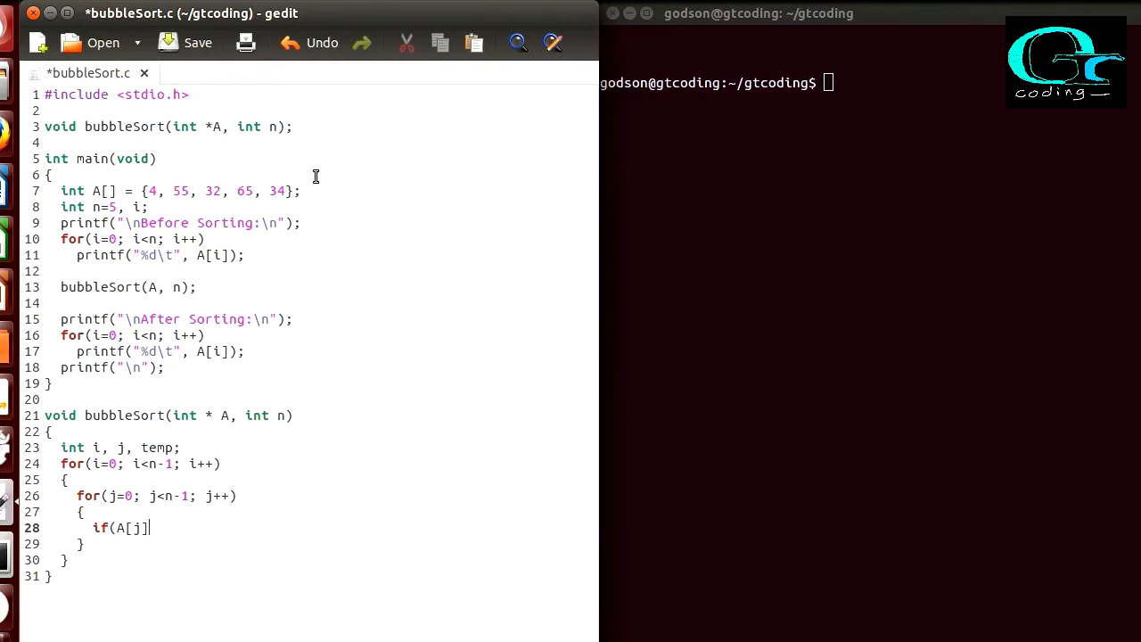
type(">A")
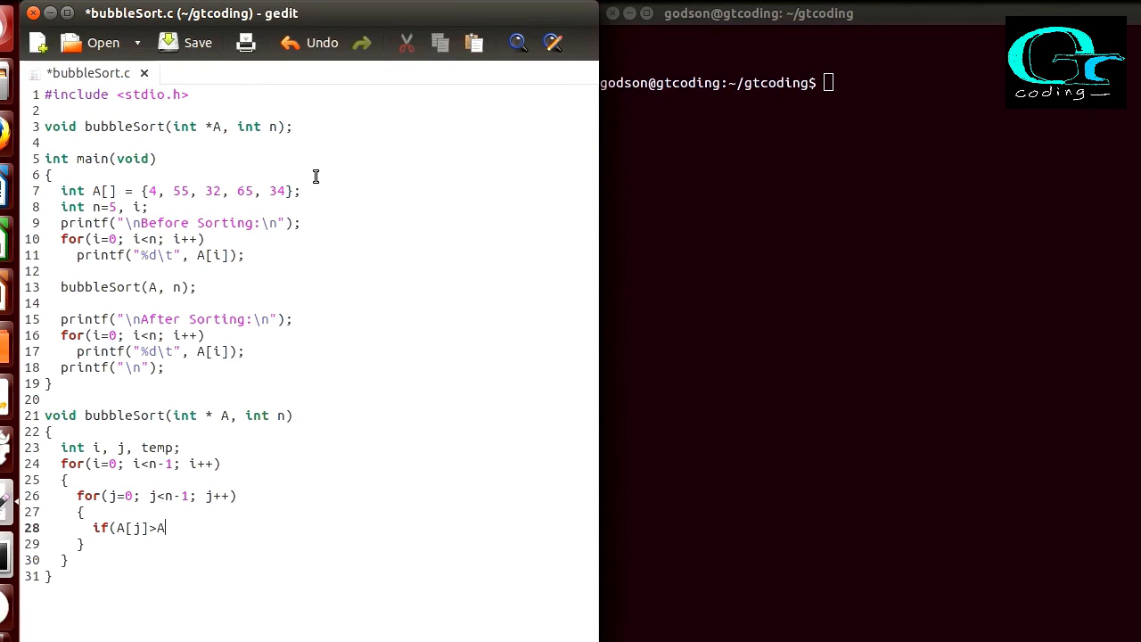
type("[j+1]")
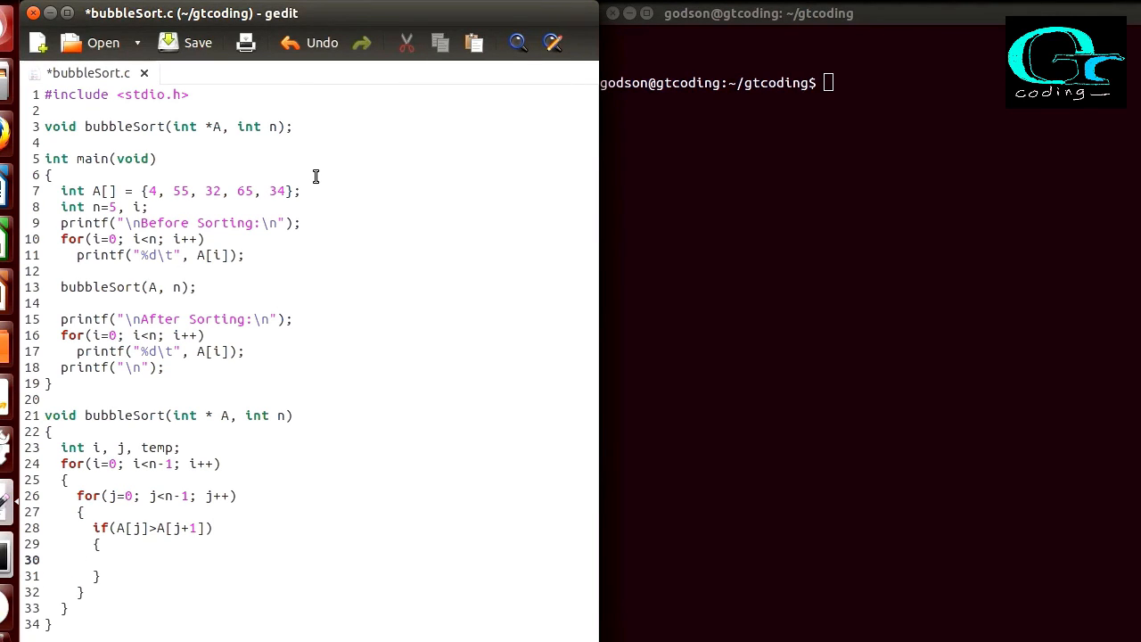
type("temp")
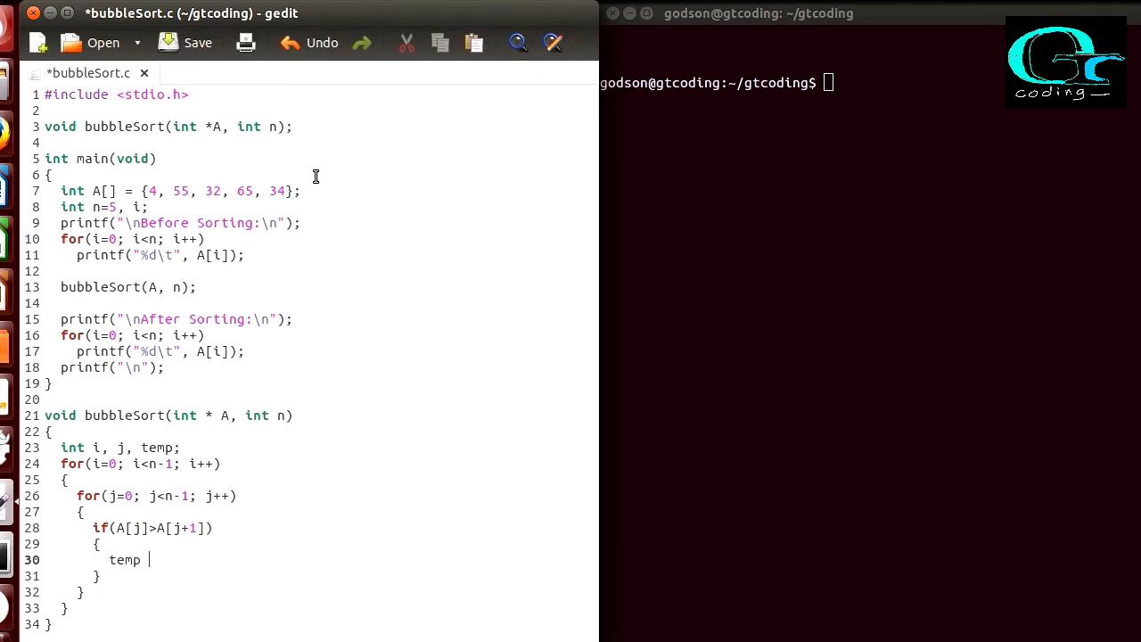
type("= A[j];")
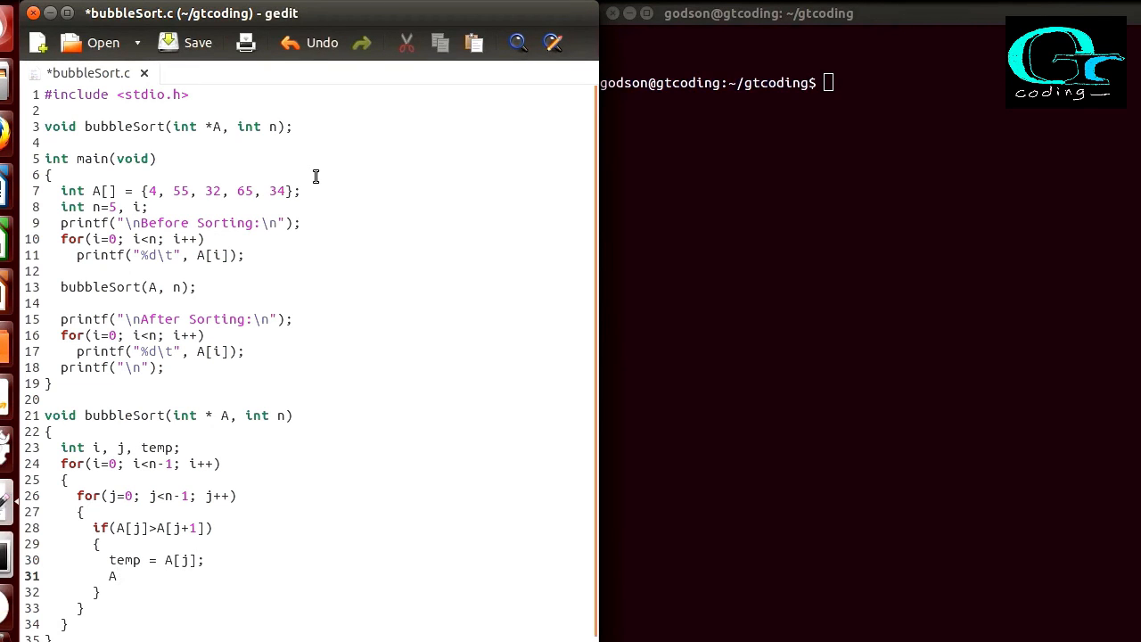
type("[j]")
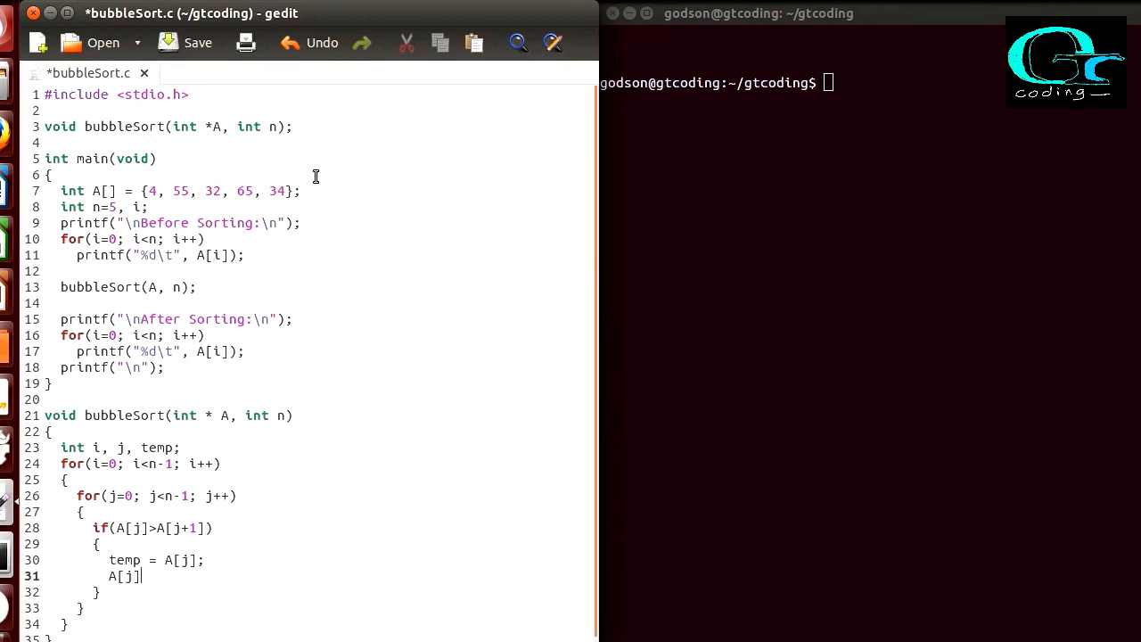
type("= A")
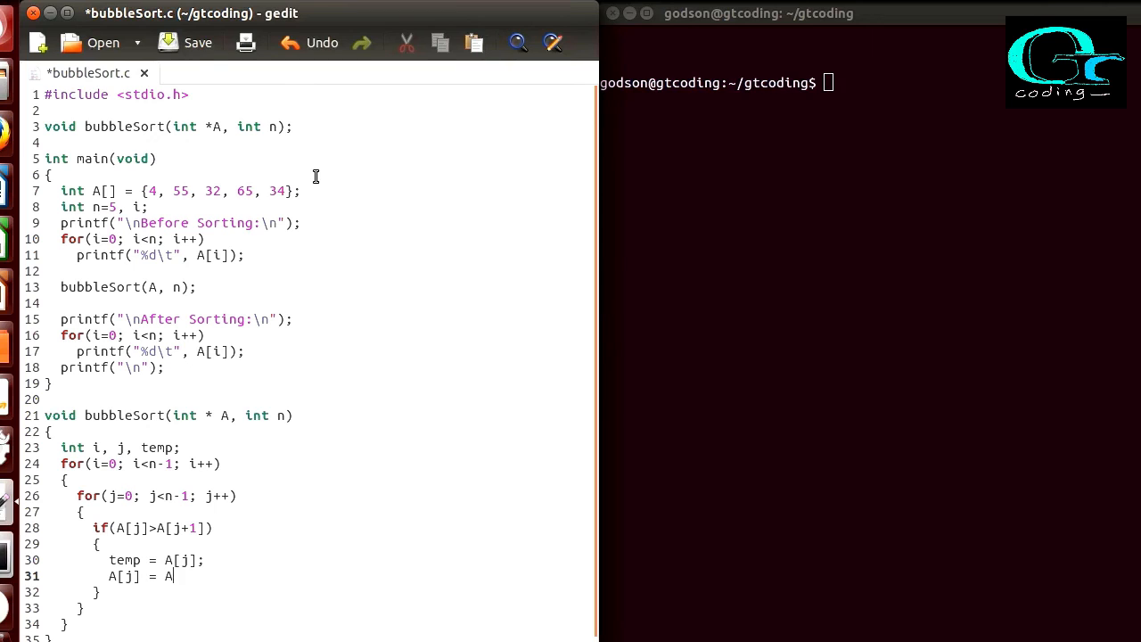
type("[j+1];")
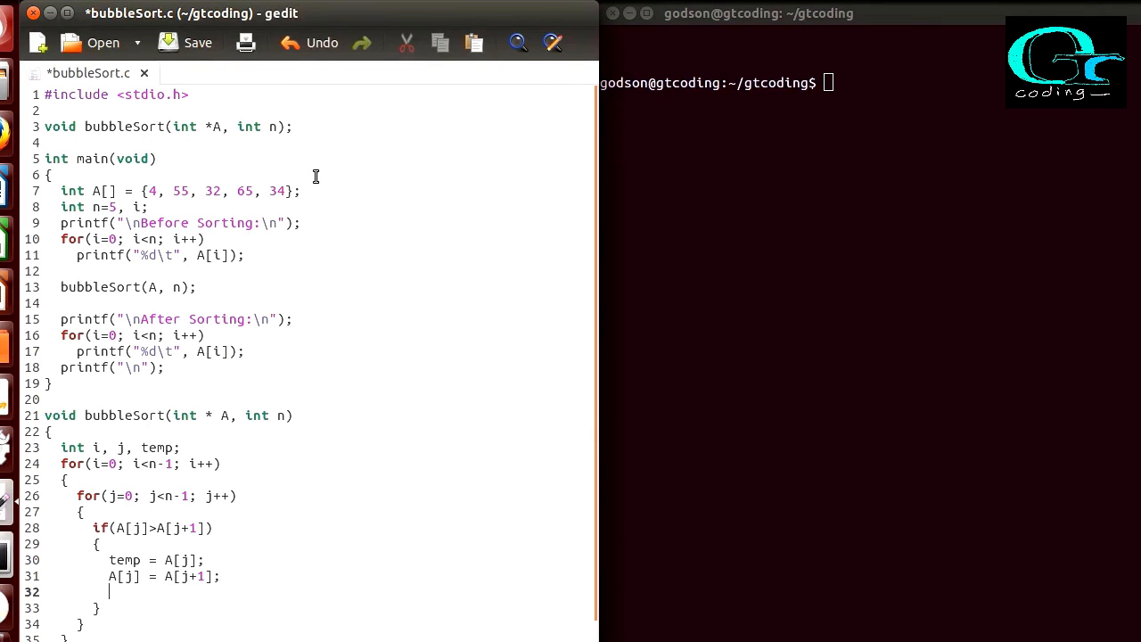
type("A[j+1] = temp;")
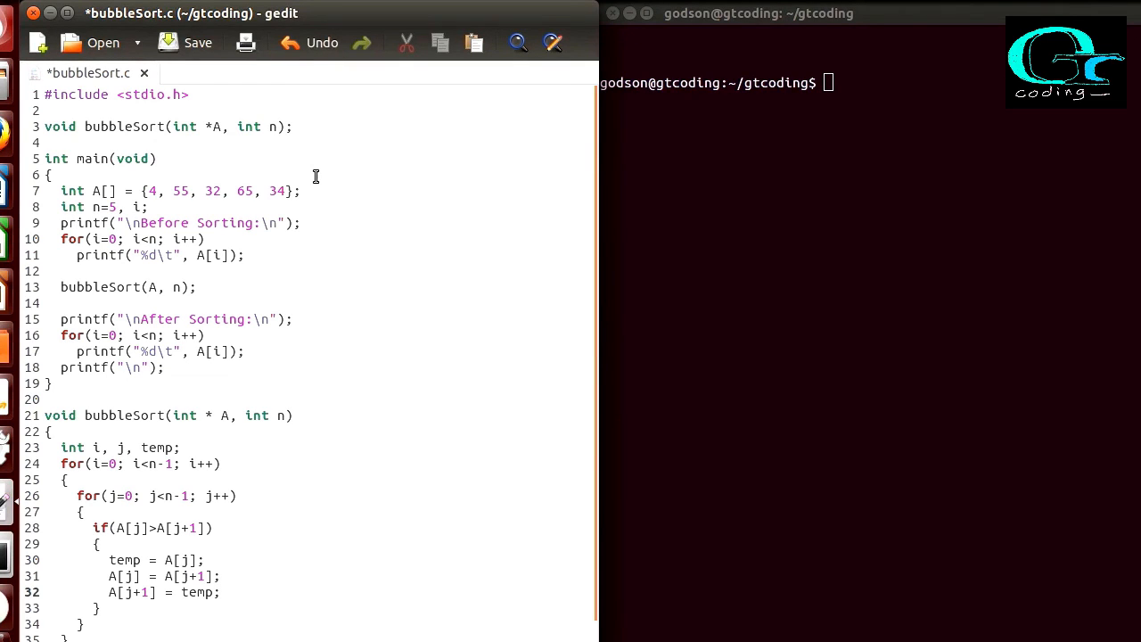
mouse_move(306, 298)
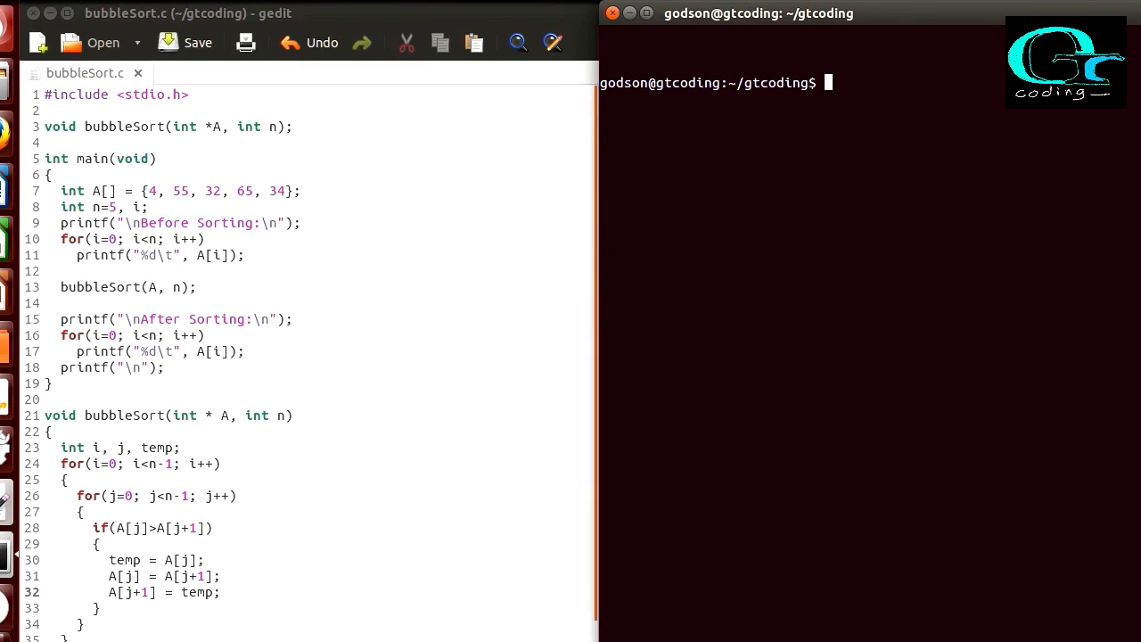
- Compile with gcc bubbleSort.c and run ./a.out, printing 4 32 34 55 65
type("gcc bub")
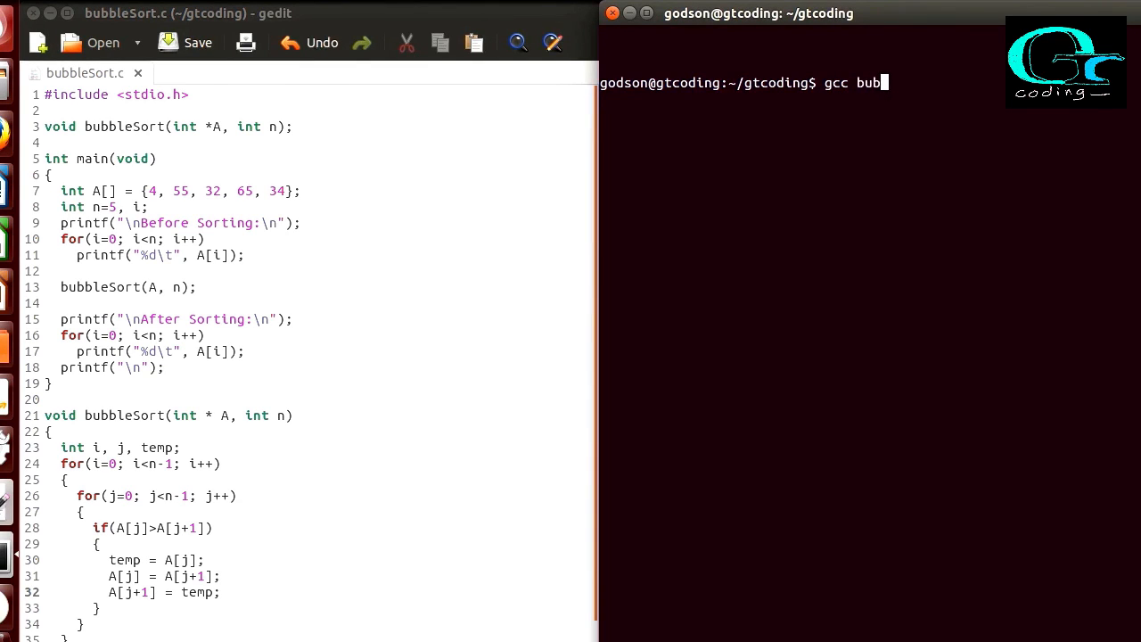
type("bleSort.c")
type("./a.")
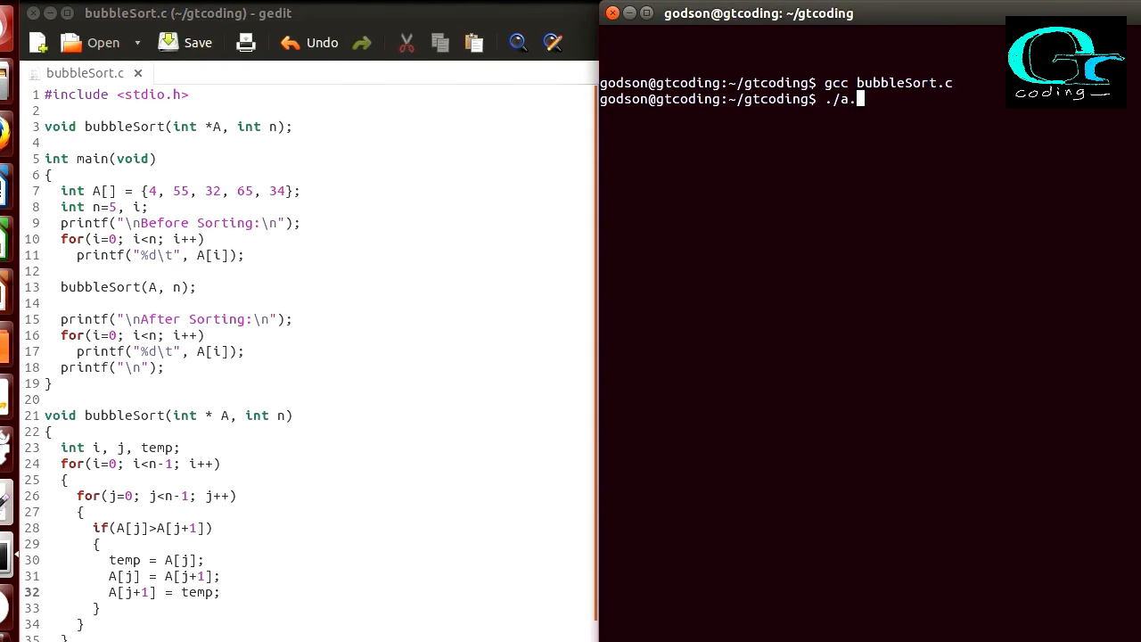
type("ou")
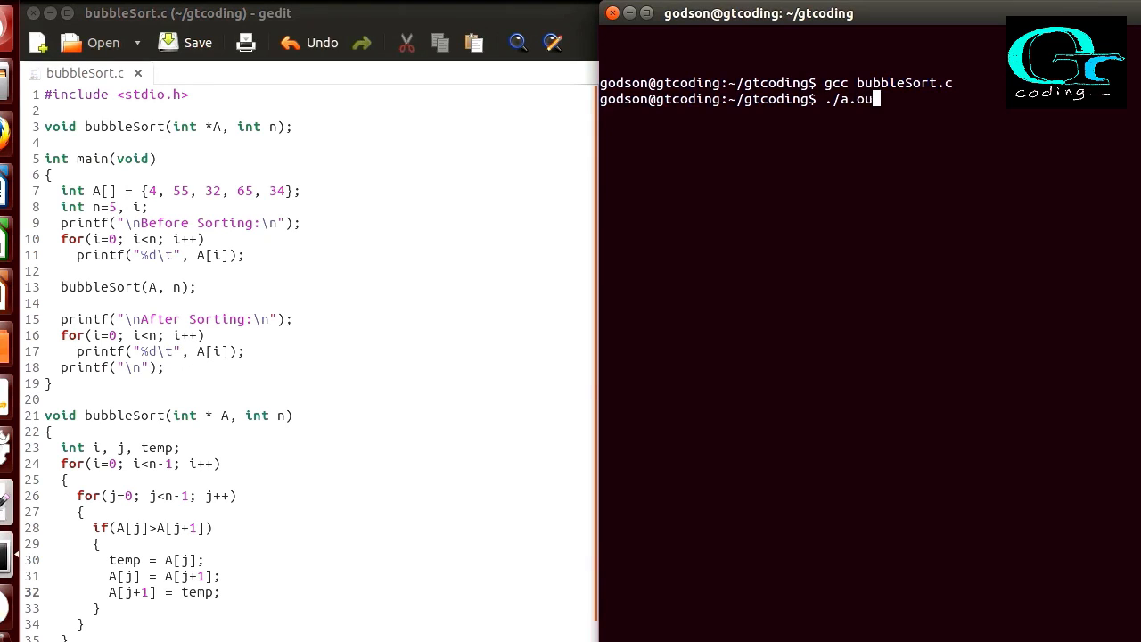
key("Return")
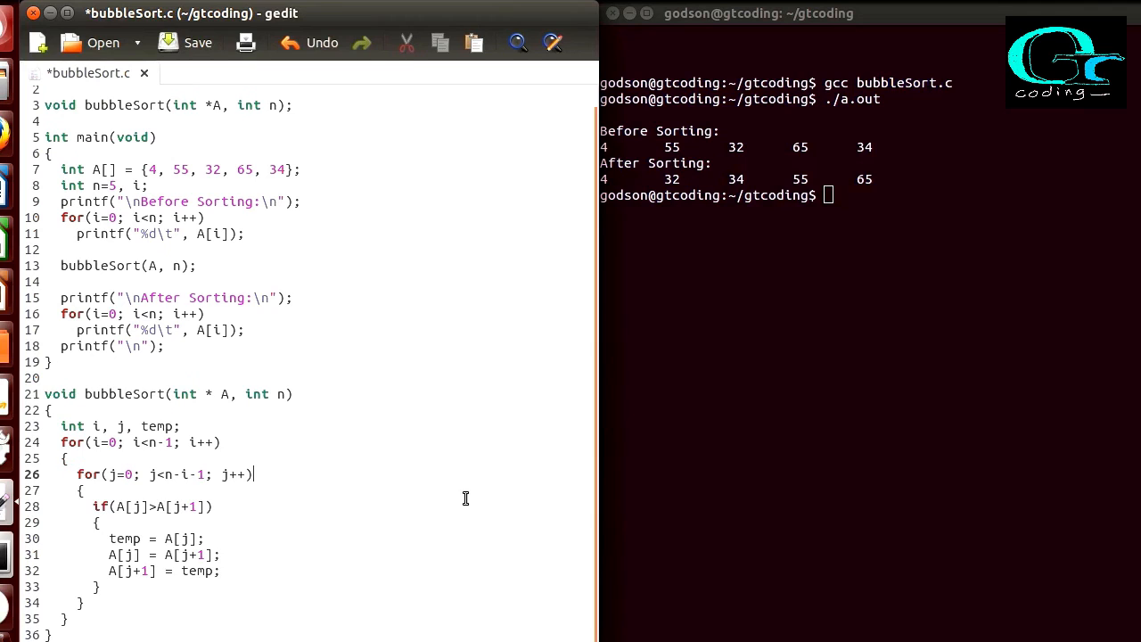
- Rerun the rebuilt program in Terminal, again printing 4 32 34 55 65
left_click(197, 42)
type("./a.out")
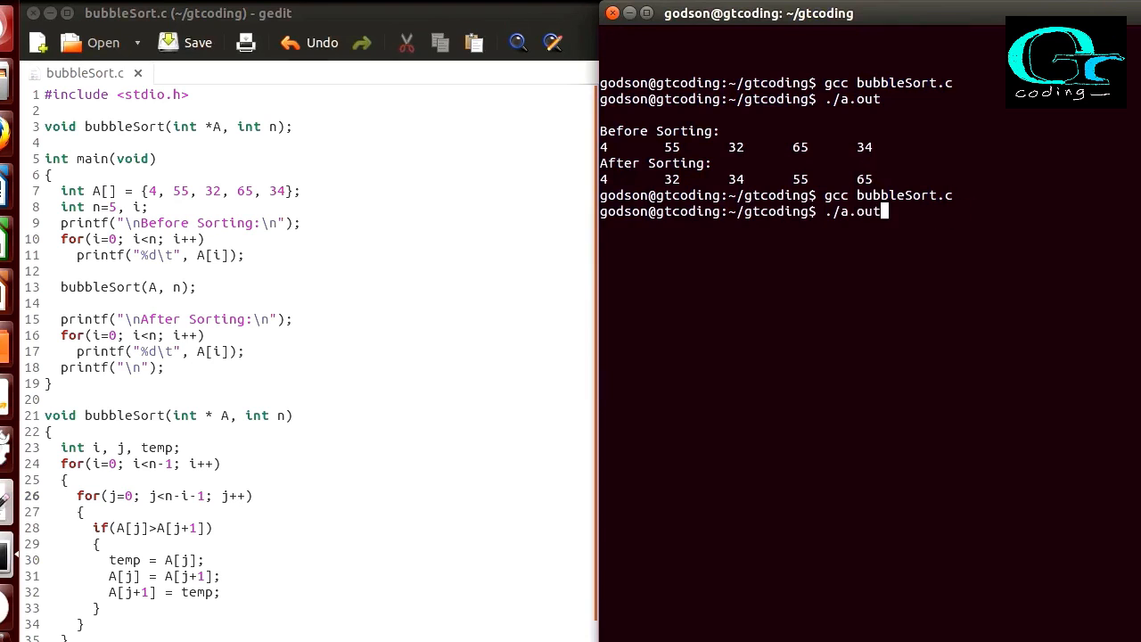
key("Return")
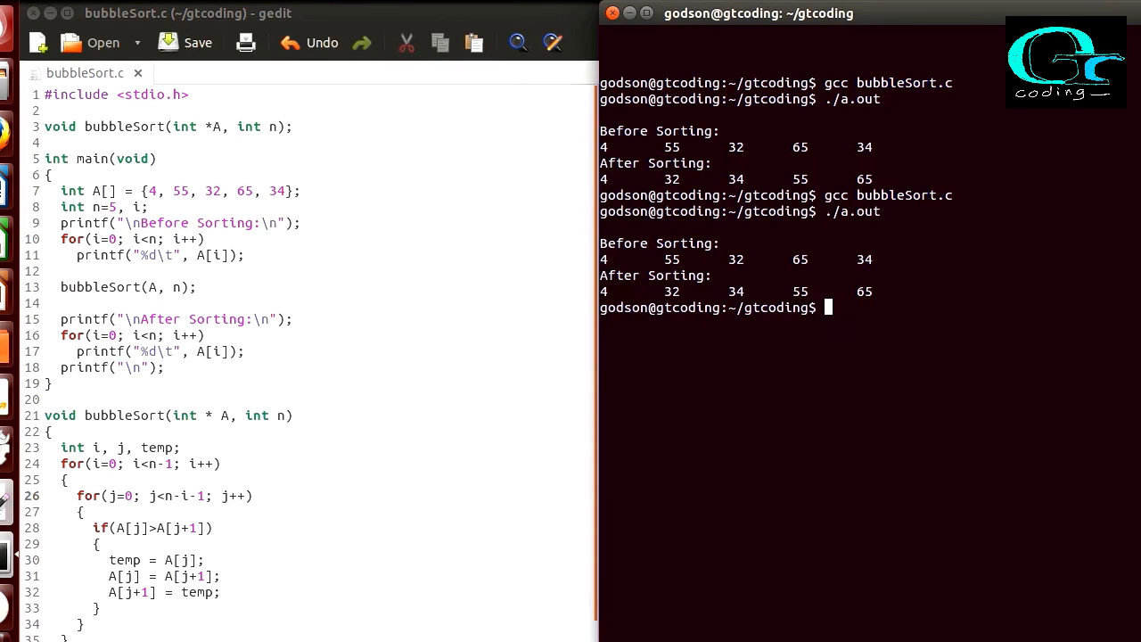